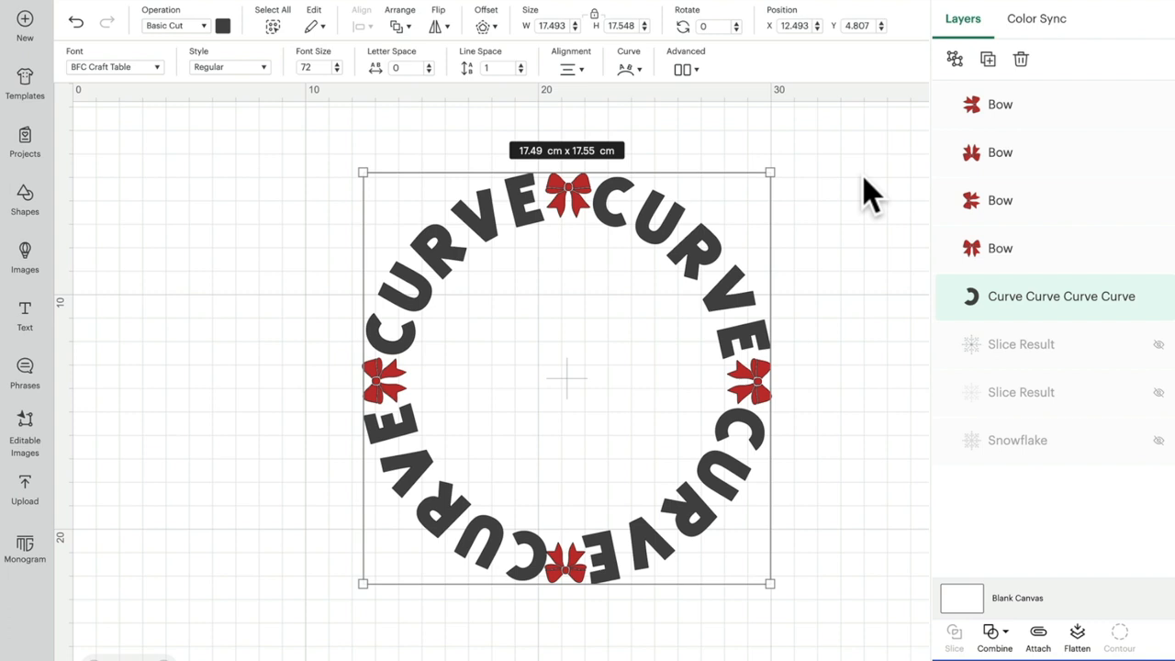
pyautogui.moveTo(635, 88)
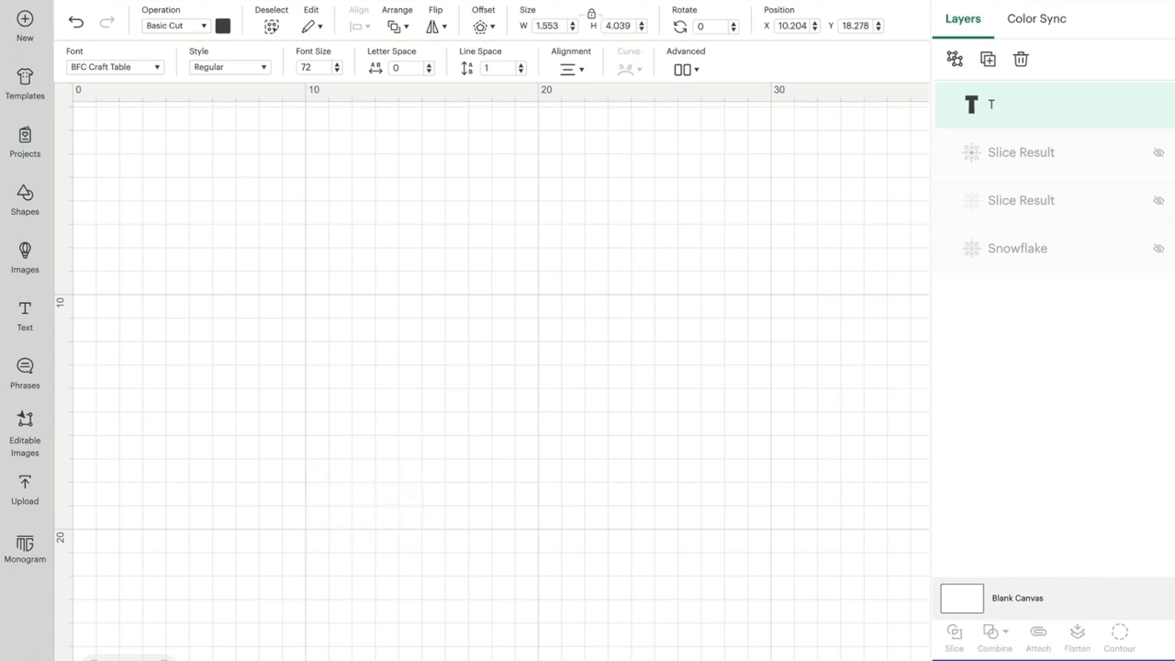
# - Enter the word CURVE repeated four times as one straight text line
pyautogui.write('CURVE C')
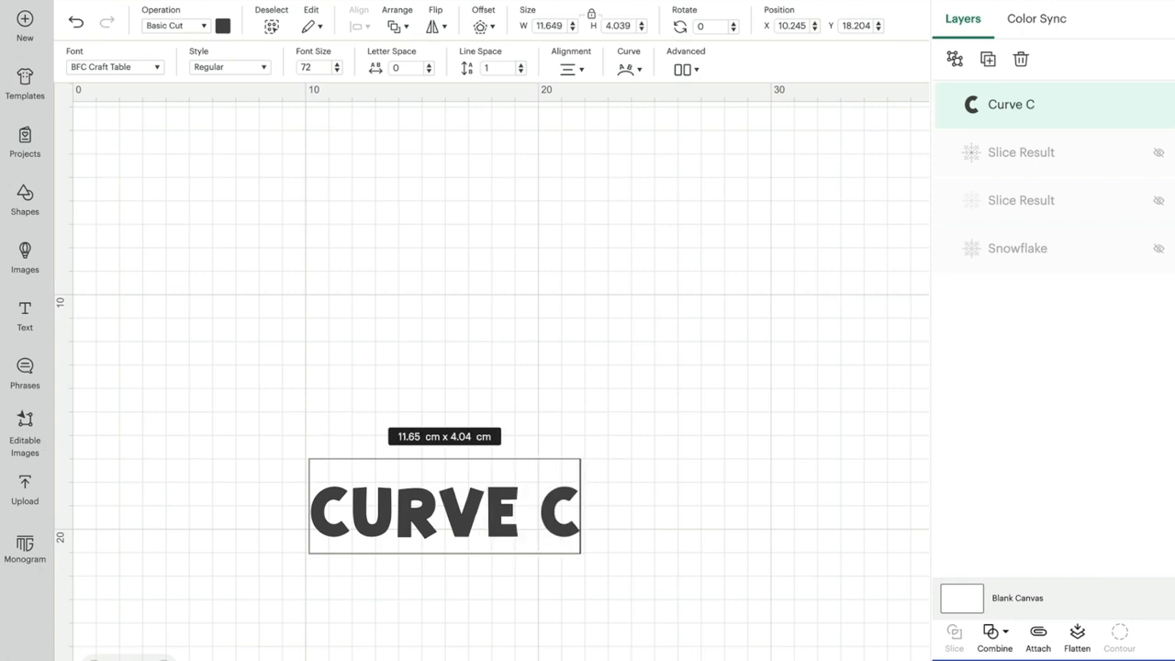
pyautogui.write('URVE CURVE CU')
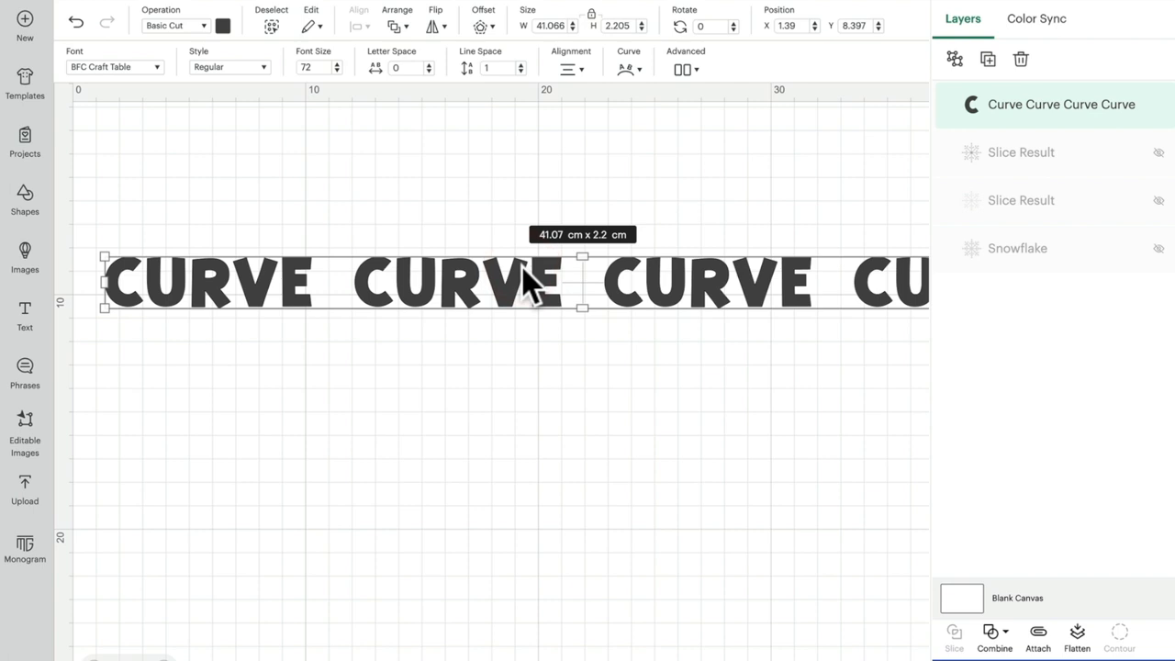
pyautogui.moveTo(606, 92)
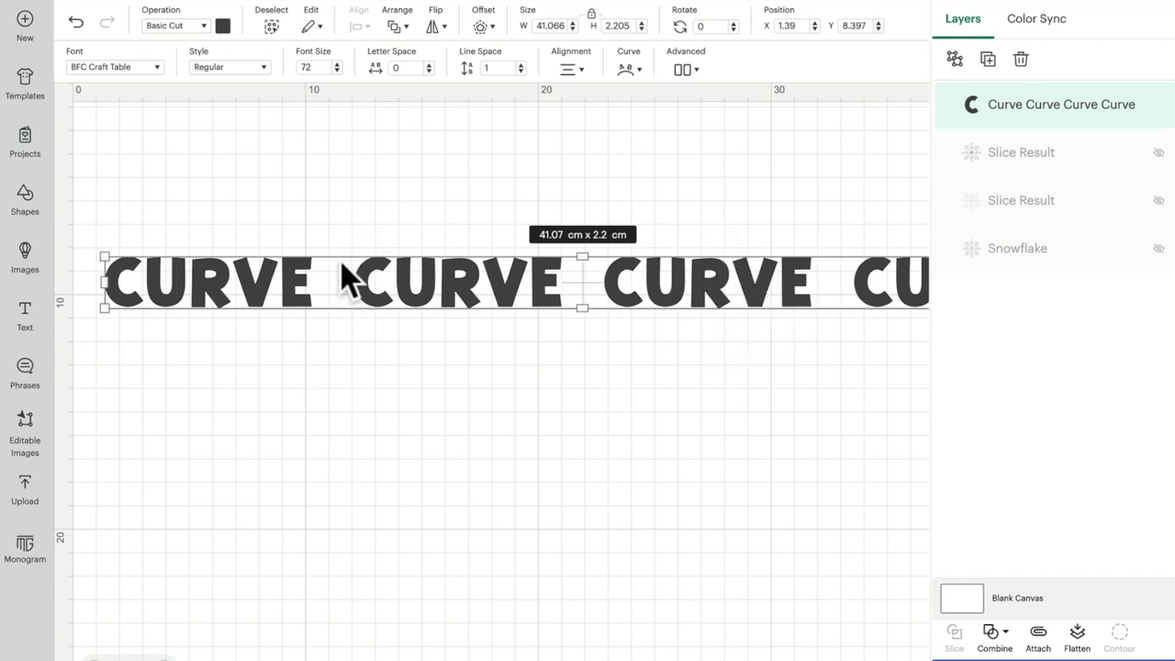
pyautogui.moveTo(633, 179)
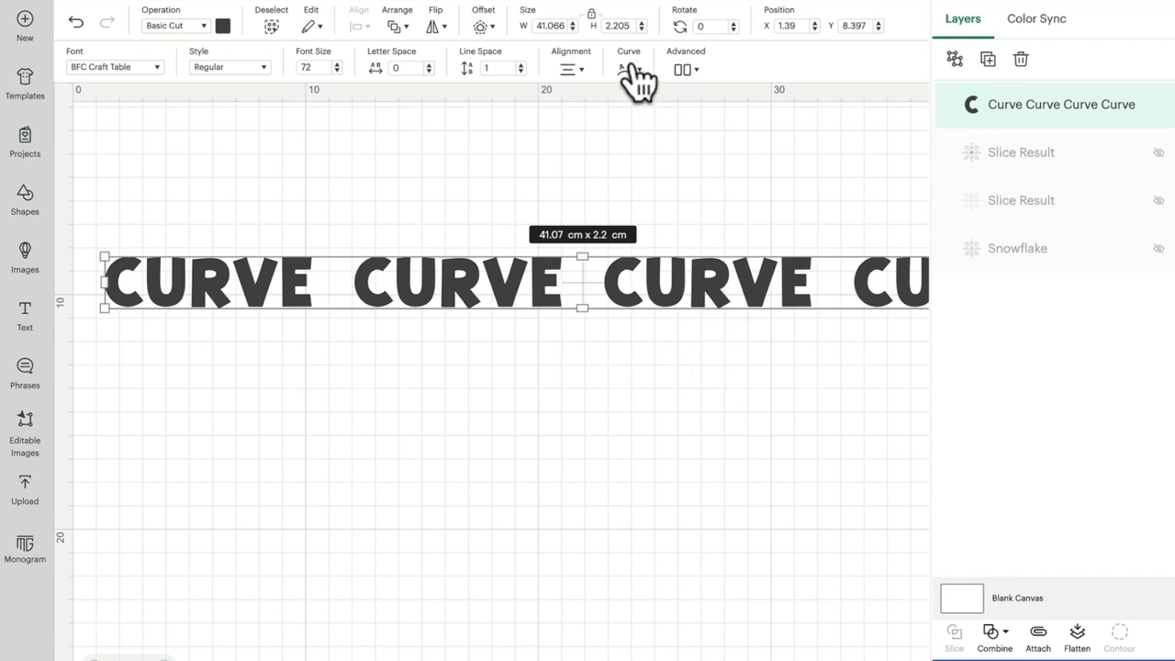
pyautogui.moveTo(166, 91)
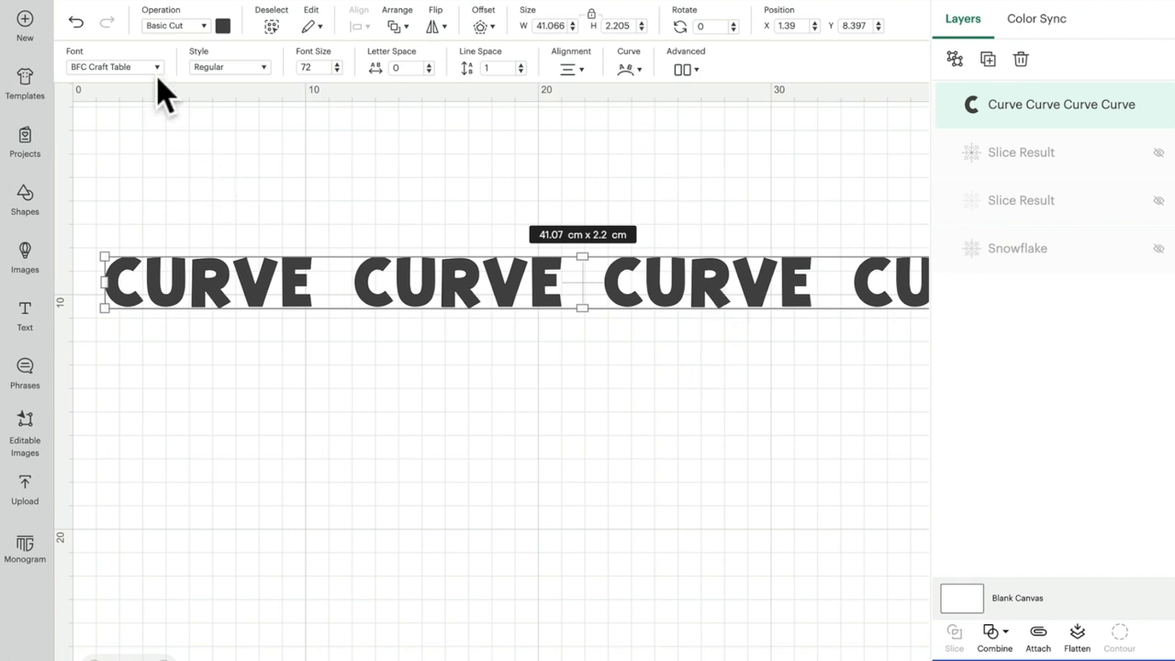
# - Drag the Curve diameter slider until the repeated text wraps into a nearly closed circle
pyautogui.click(628, 64)
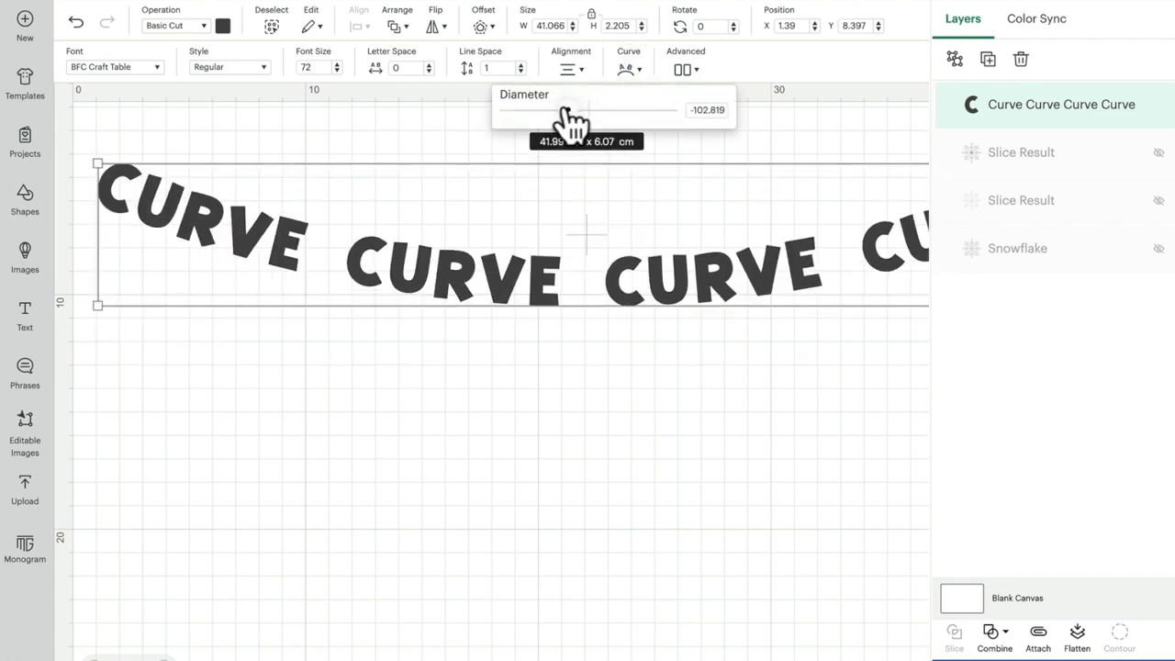
pyautogui.moveTo(569, 110); pyautogui.dragTo(620, 110)
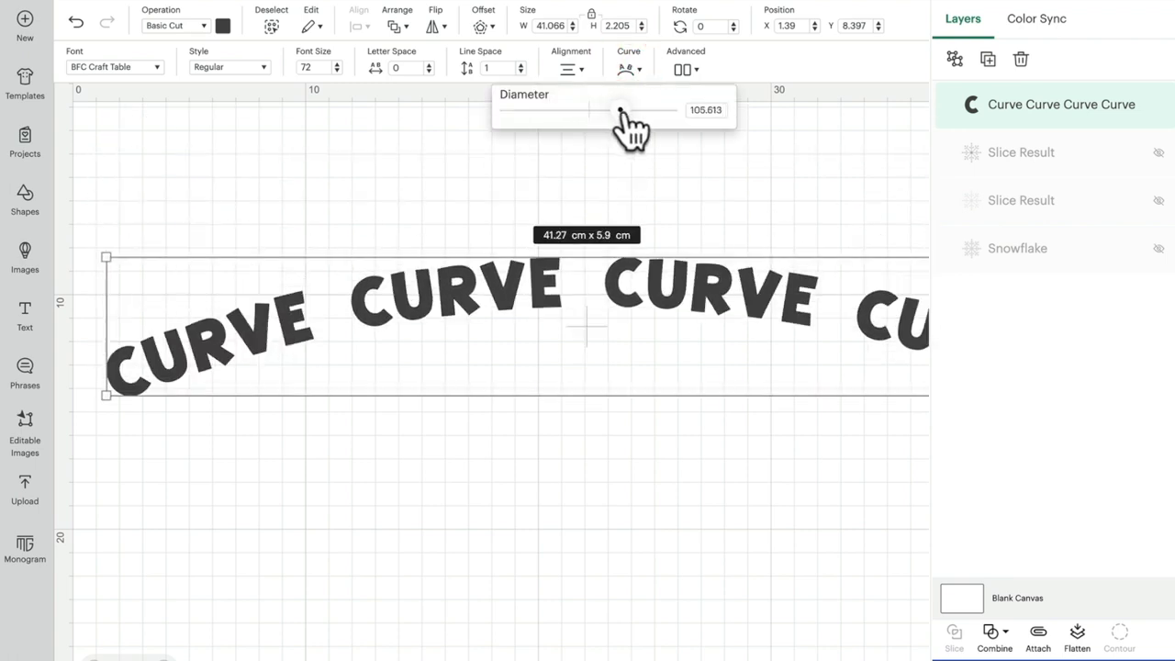
pyautogui.moveTo(617, 110); pyautogui.dragTo(668, 110)
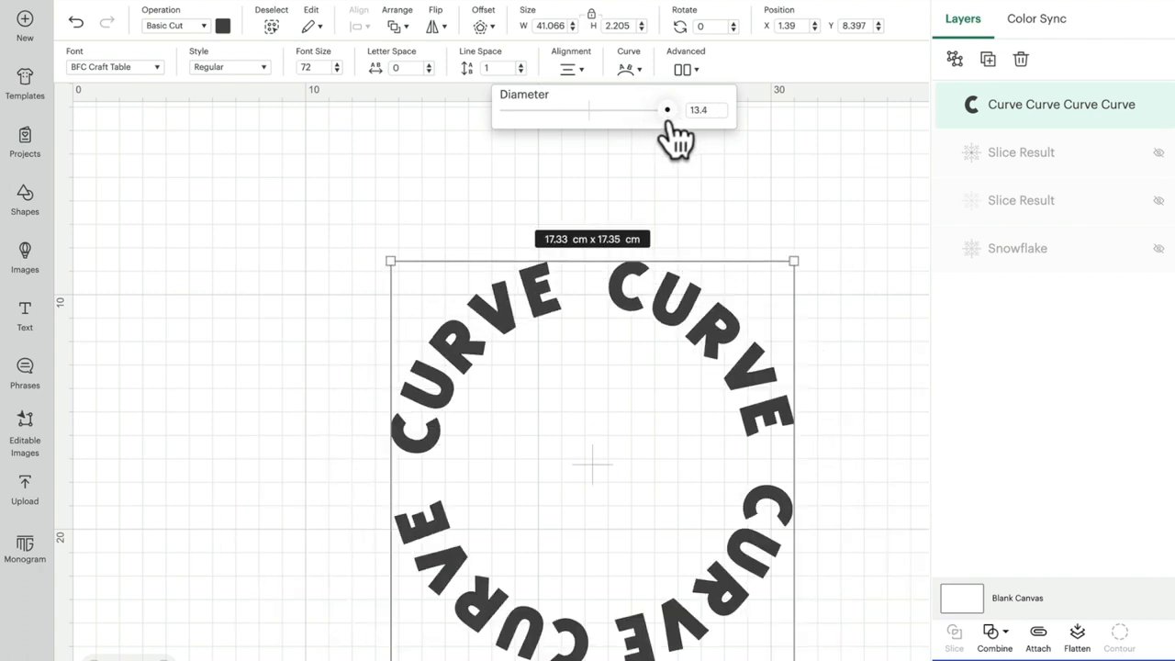
pyautogui.moveTo(660, 110); pyautogui.dragTo(668, 110)
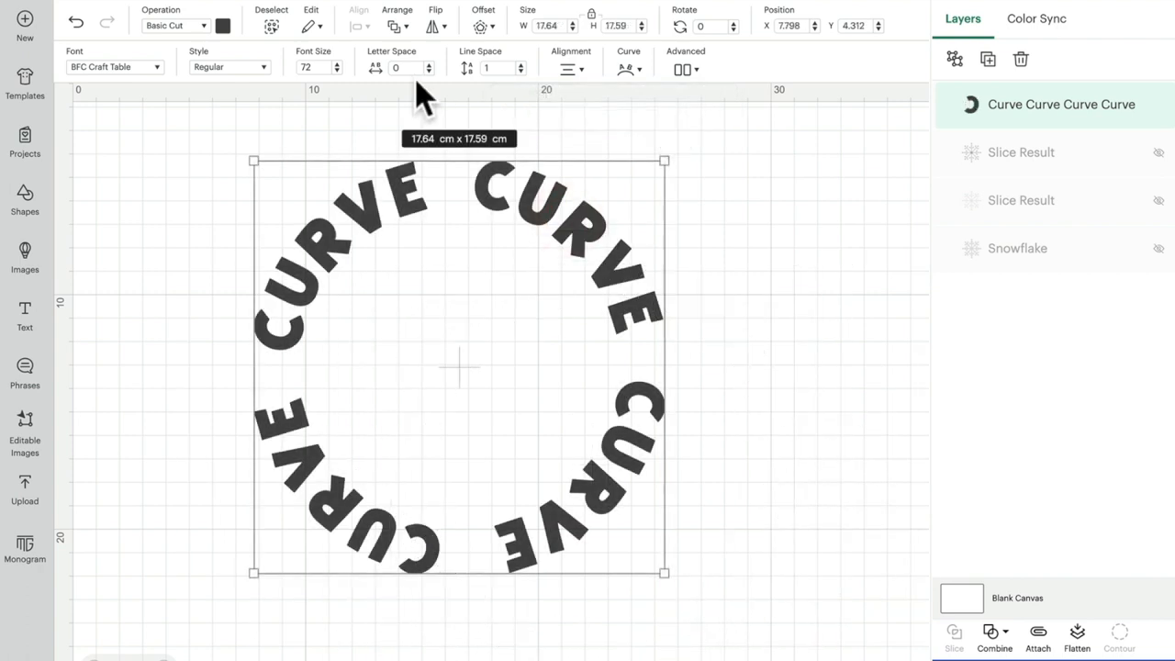
# - Adjust Letter Space with the arrows so the circular text sits at 0.3
pyautogui.click(428, 62)
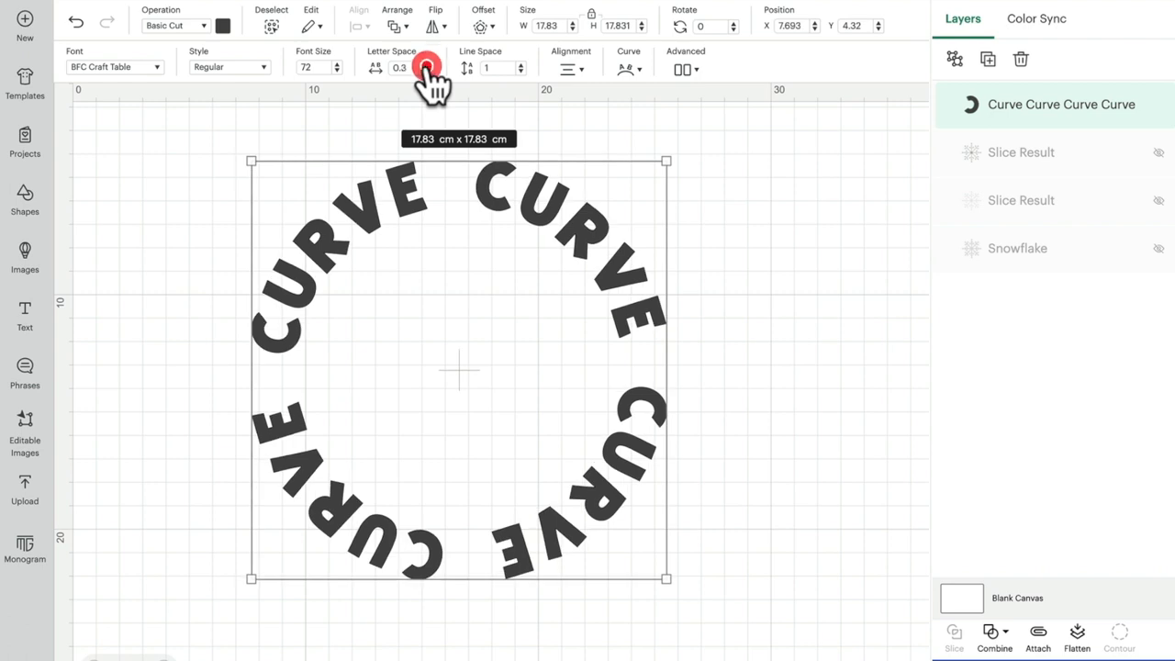
pyautogui.click(426, 66)
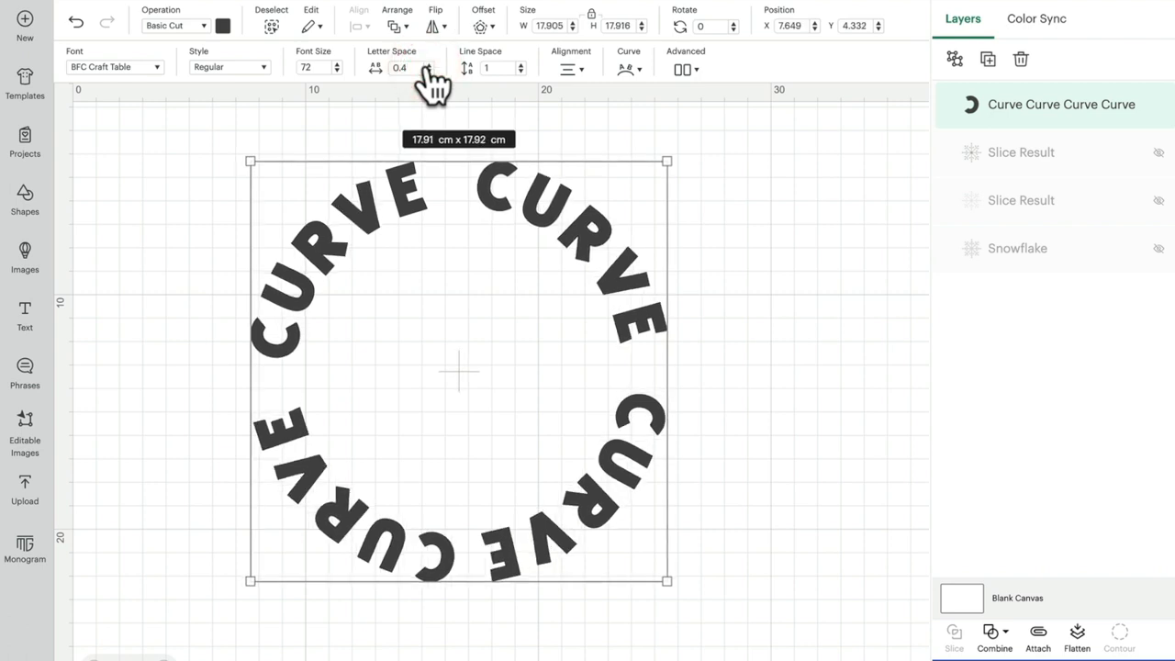
pyautogui.click(429, 71)
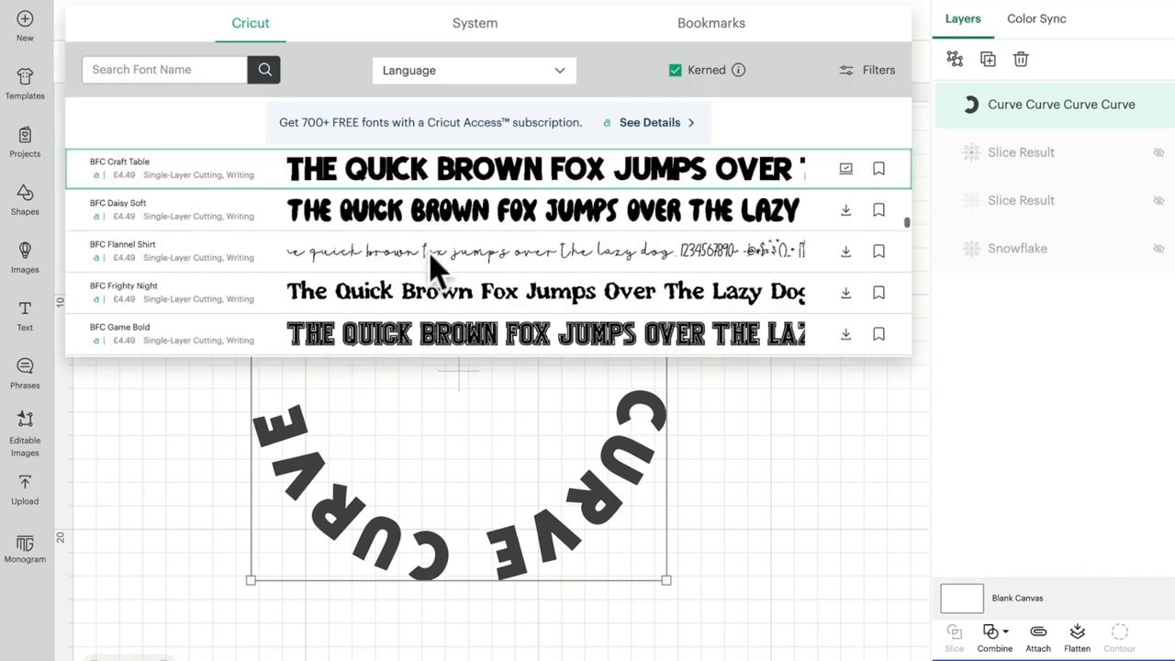
# - Try BFC Grow Over and BFC Jolly Santa on the ring, then browse toward BFC Merry Holiday
pyautogui.scroll(-3)
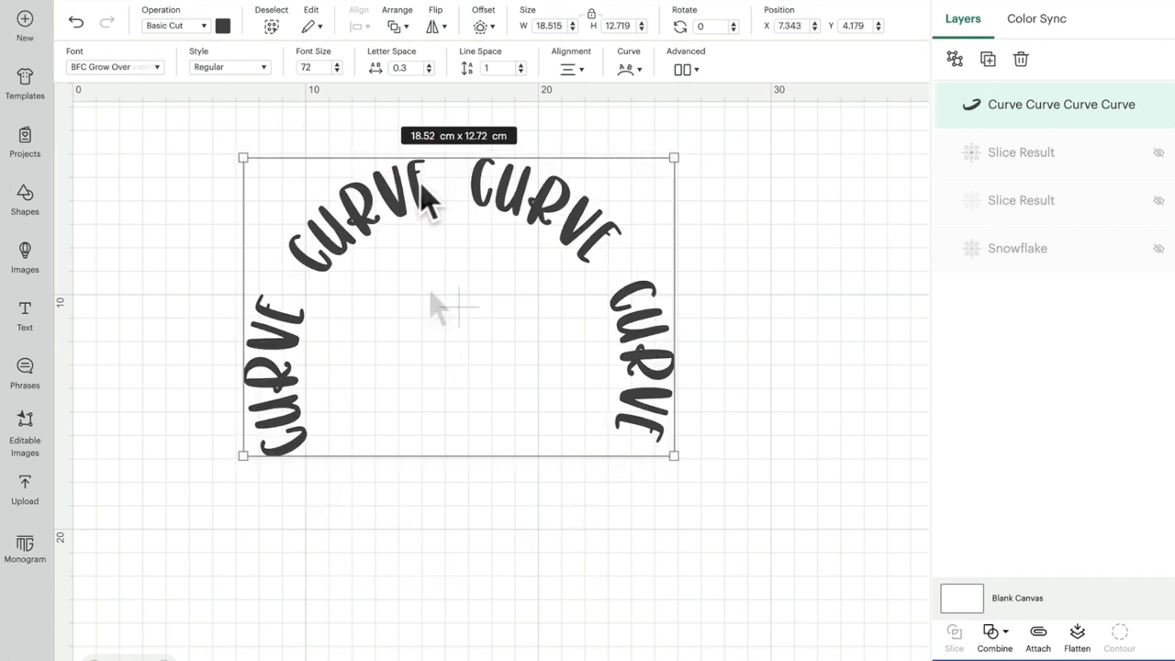
pyautogui.click(114, 66)
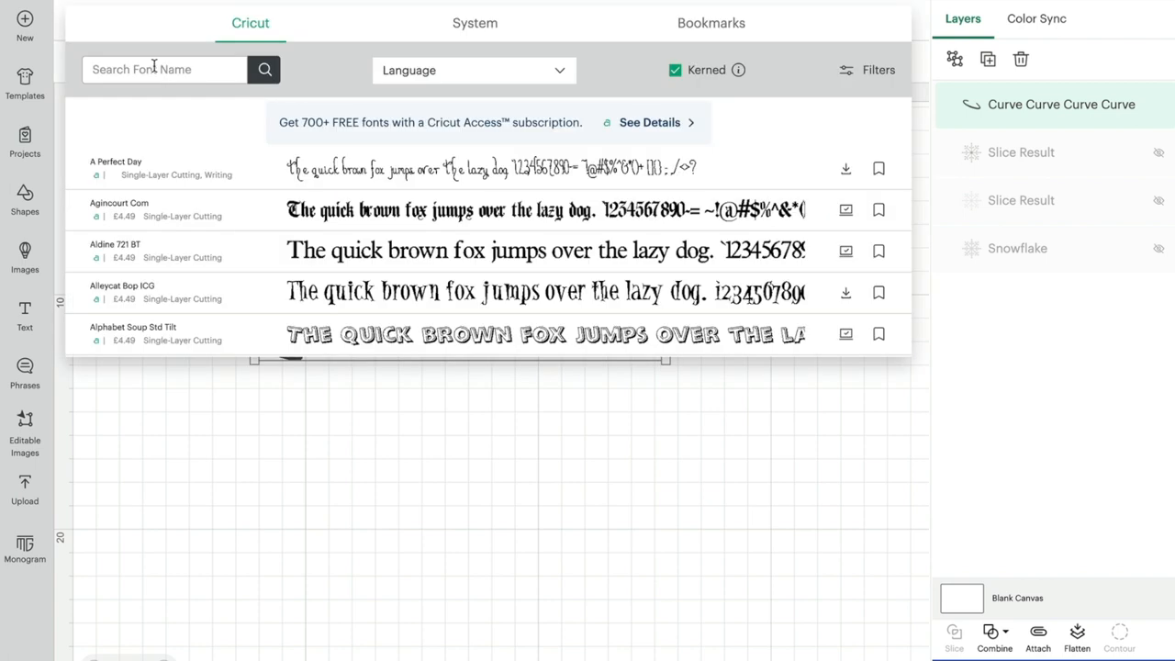
pyautogui.scroll(-3)
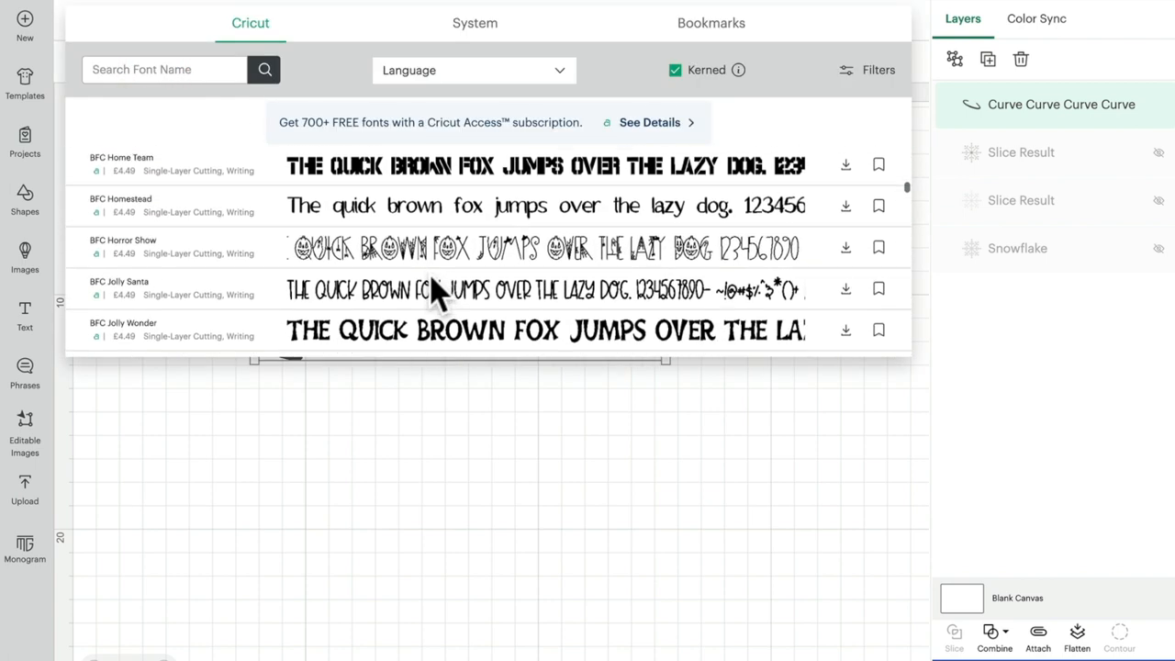
pyautogui.click(119, 287)
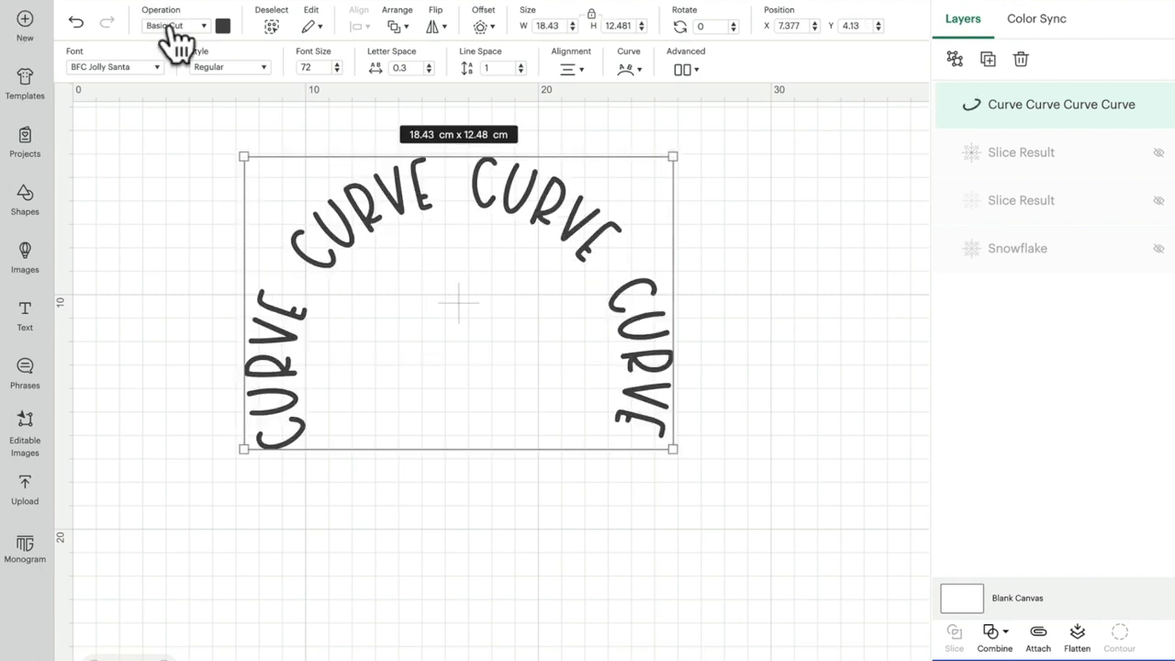
pyautogui.click(114, 66)
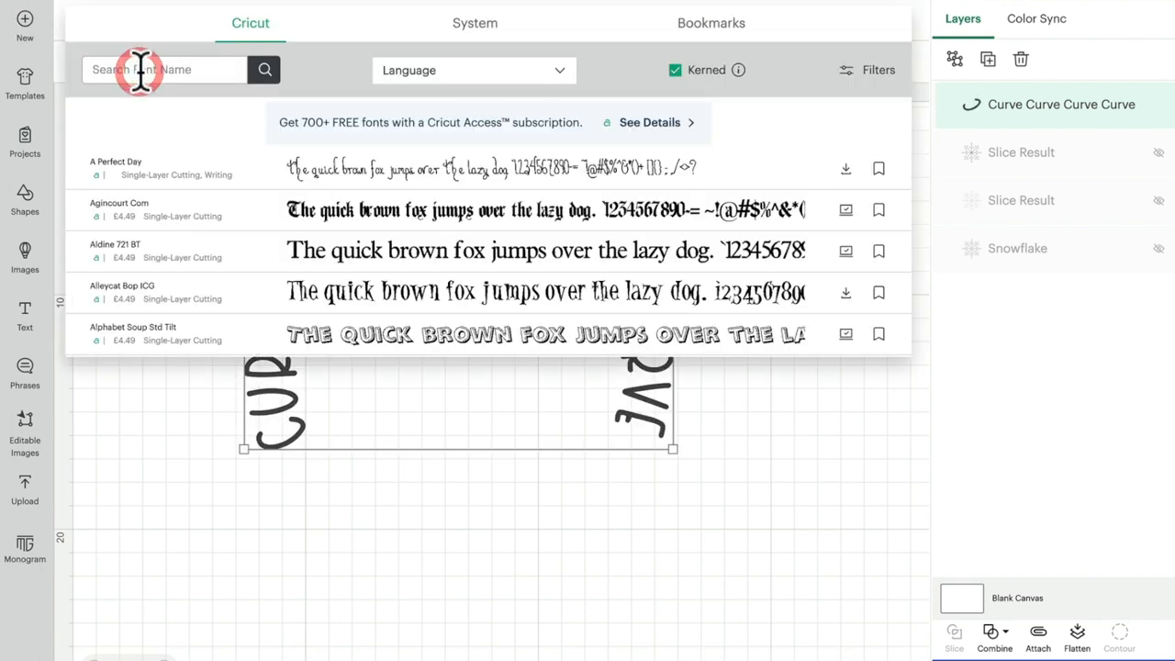
pyautogui.scroll(-3)
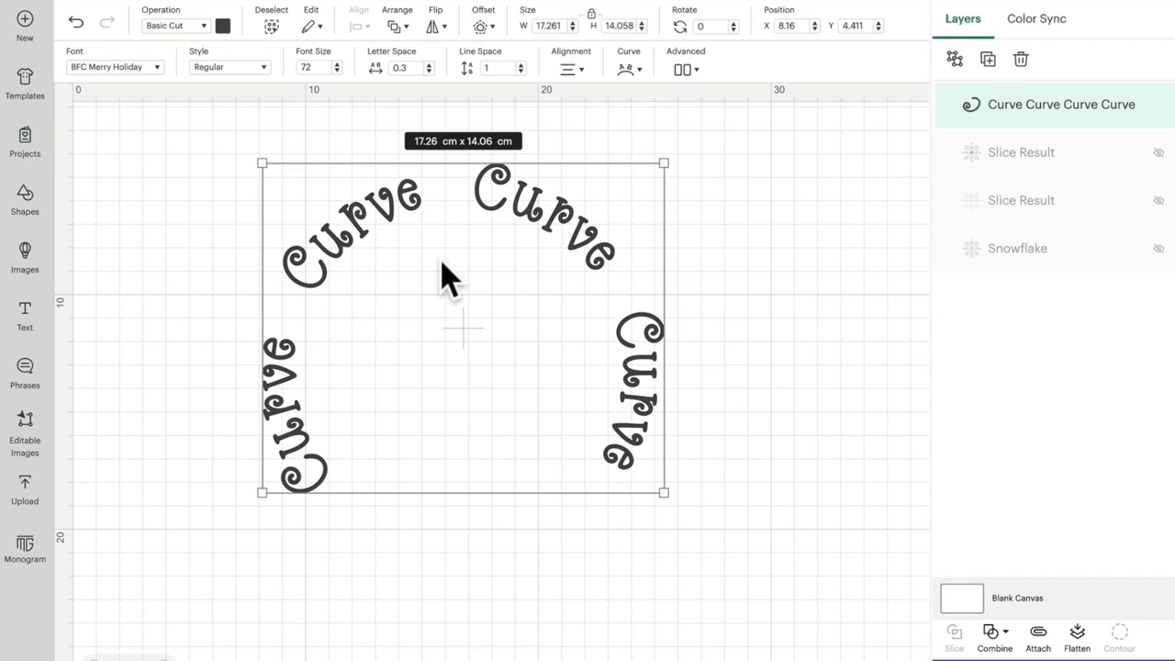
pyautogui.moveTo(1076, 639)
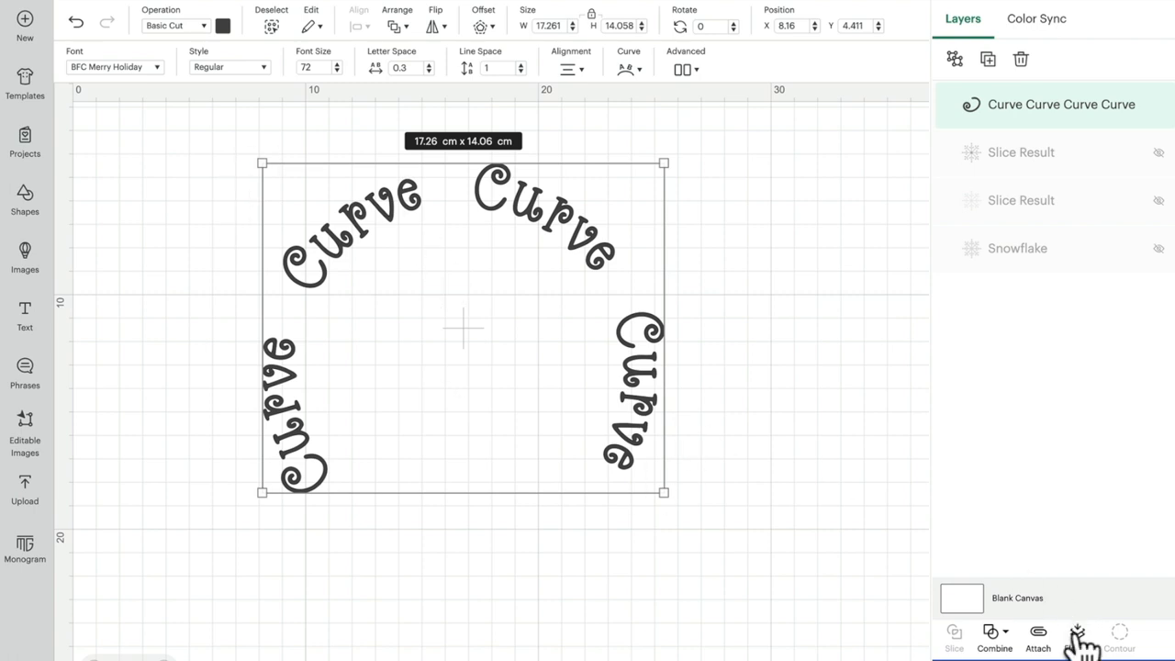
# - Cycle through more fonts, landing on the tall all-caps BFC Sugared Apples
pyautogui.click(114, 66)
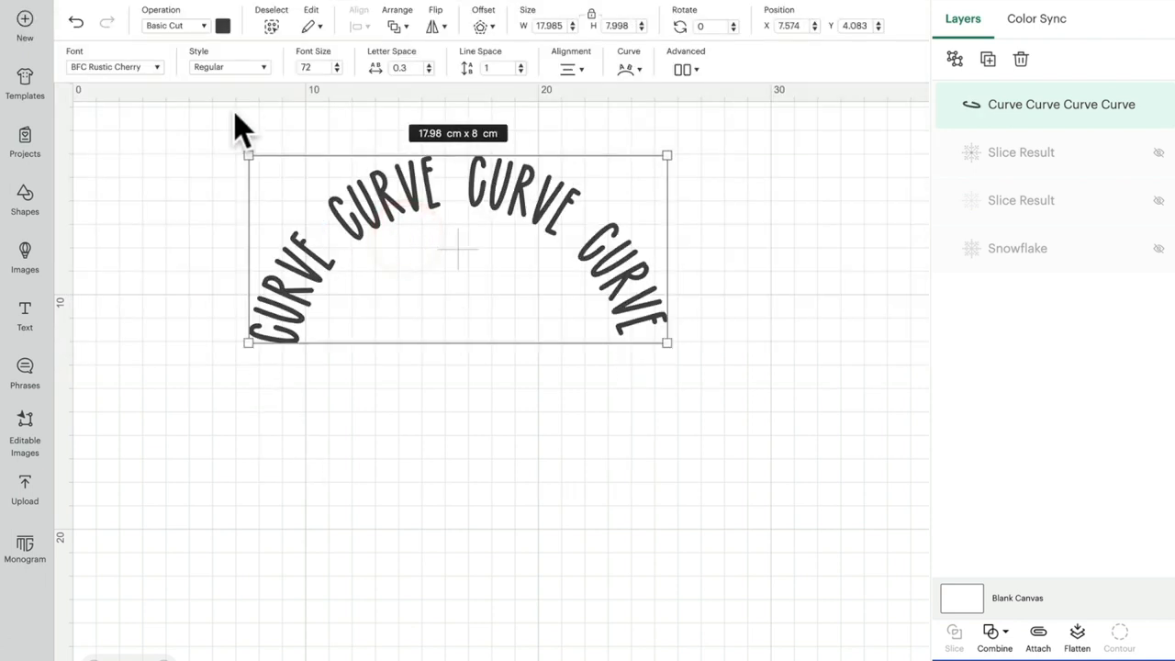
pyautogui.click(114, 66)
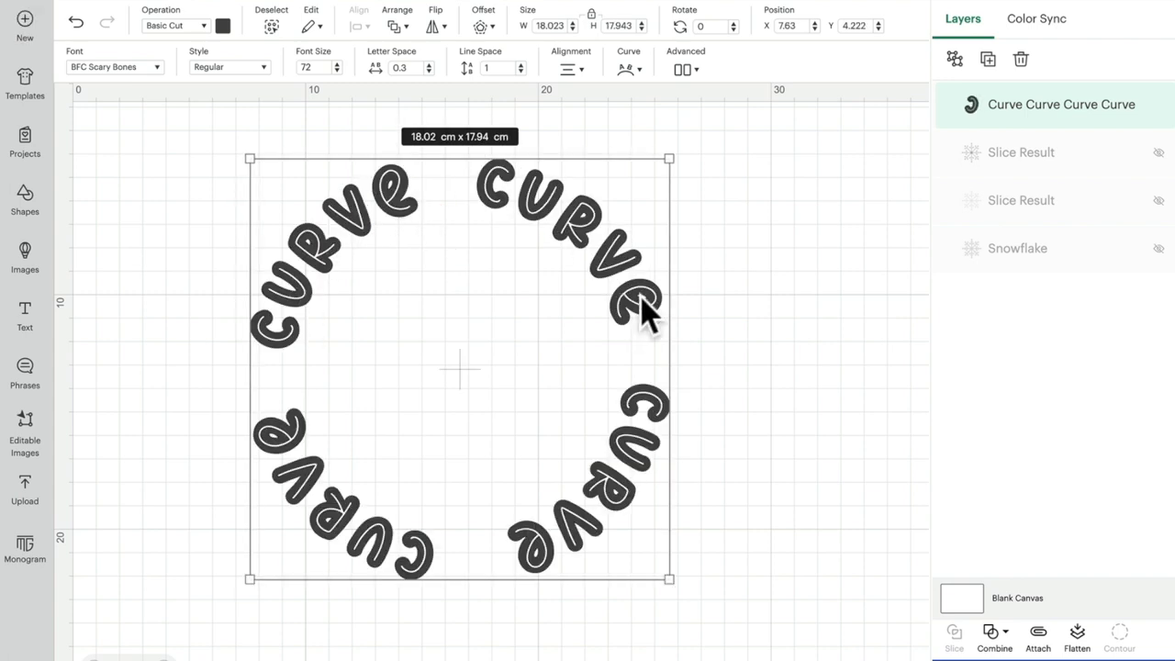
pyautogui.moveTo(533, 58)
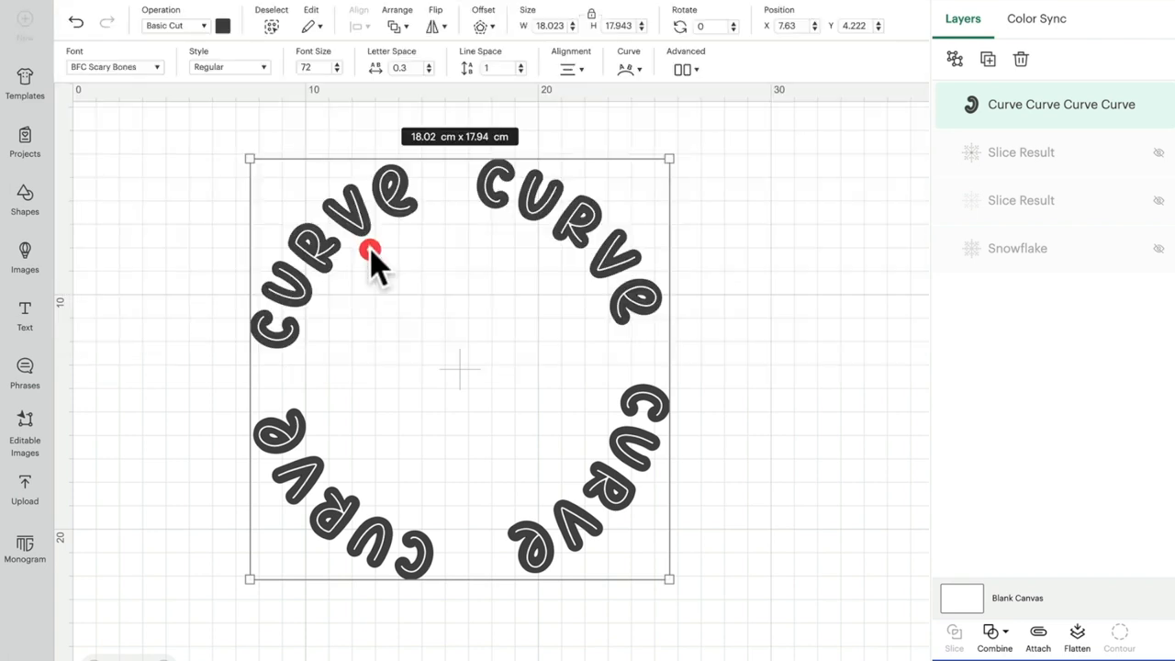
pyautogui.click(114, 67)
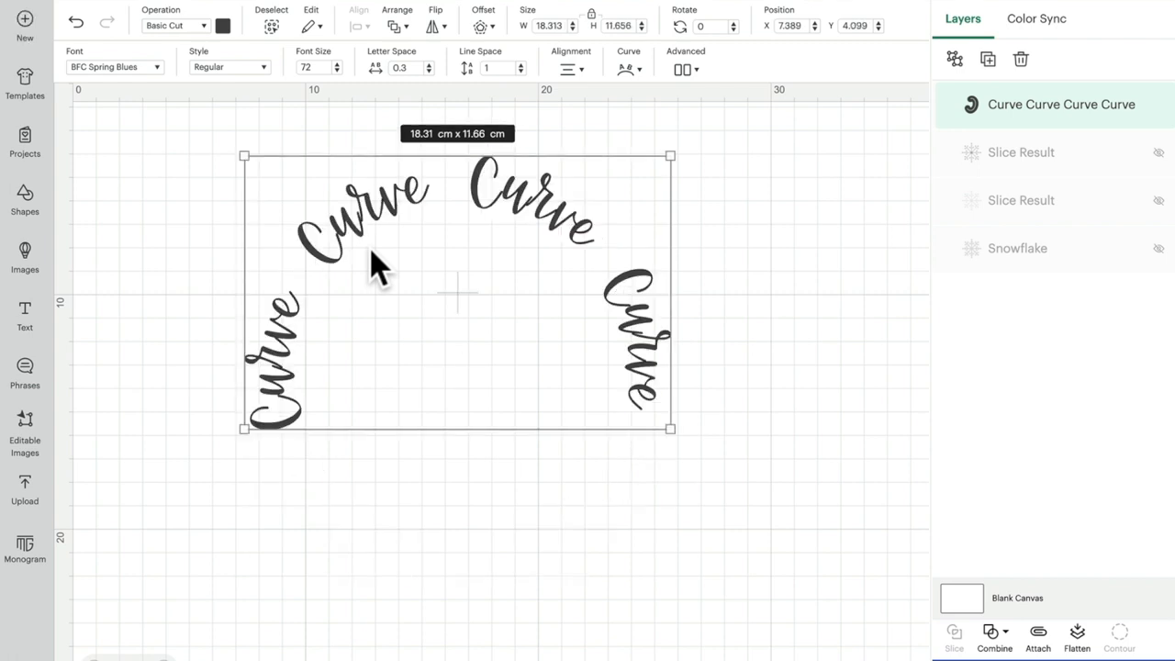
pyautogui.click(114, 66)
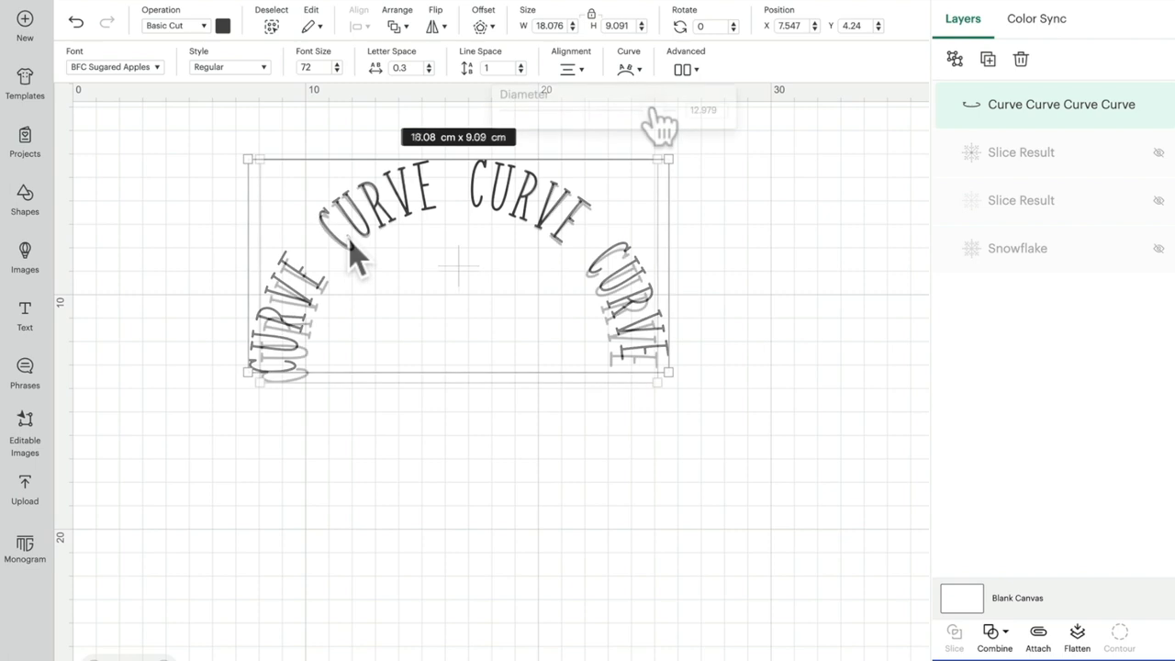
# - Re-bend the all-caps text with the diameter slider from flat through an arch into a closed ring
pyautogui.moveTo(661, 110); pyautogui.dragTo(584, 110)
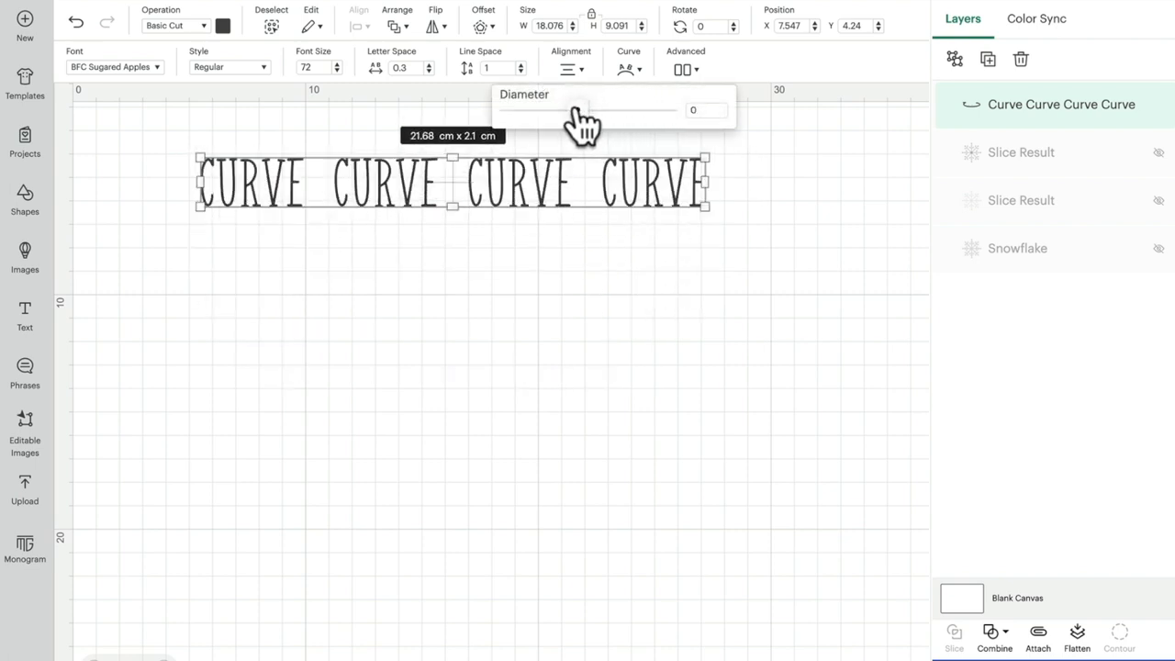
pyautogui.moveTo(583, 111); pyautogui.dragTo(551, 110)
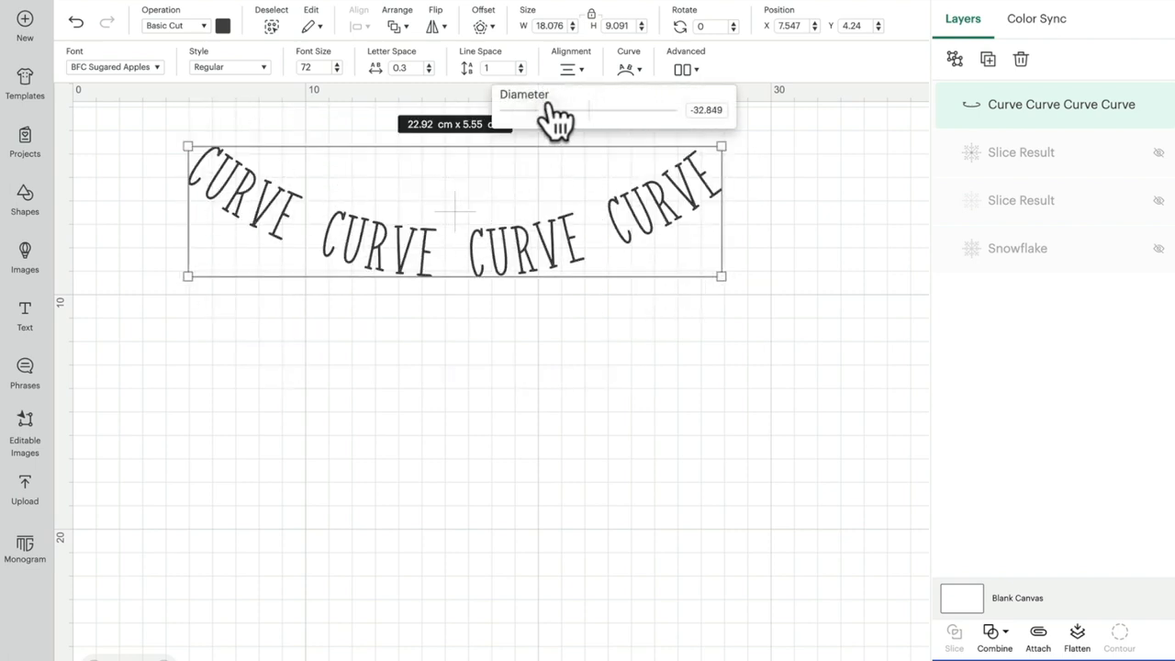
pyautogui.moveTo(555, 110); pyautogui.dragTo(643, 110)
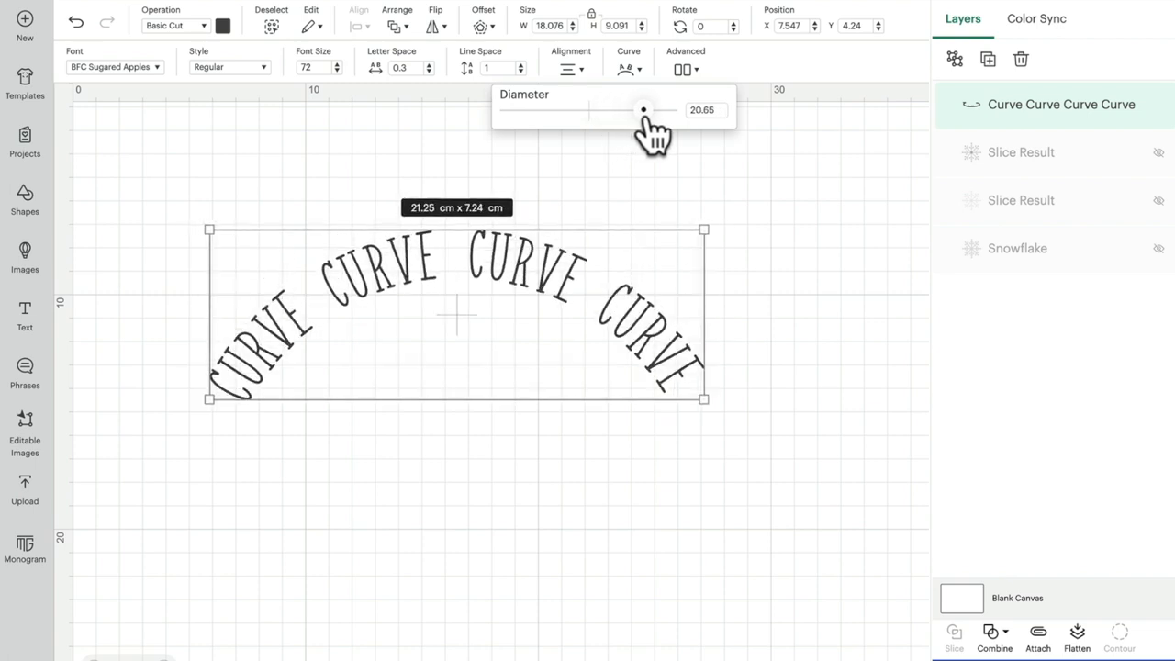
pyautogui.moveTo(642, 111); pyautogui.dragTo(665, 110)
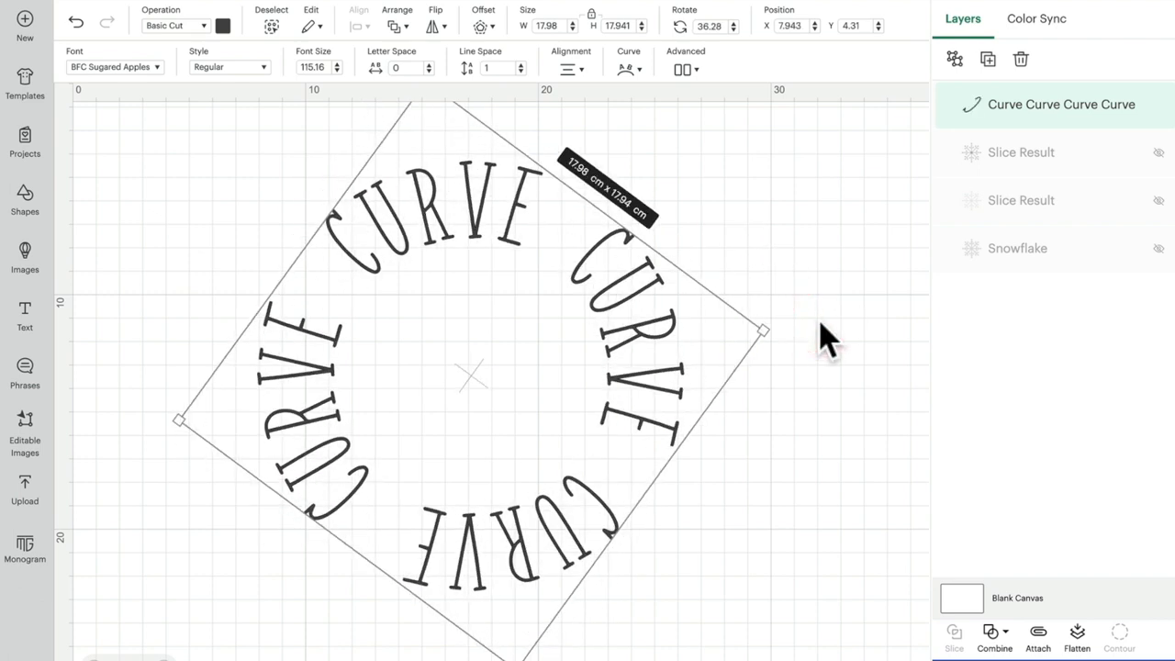
pyautogui.moveTo(696, 296)
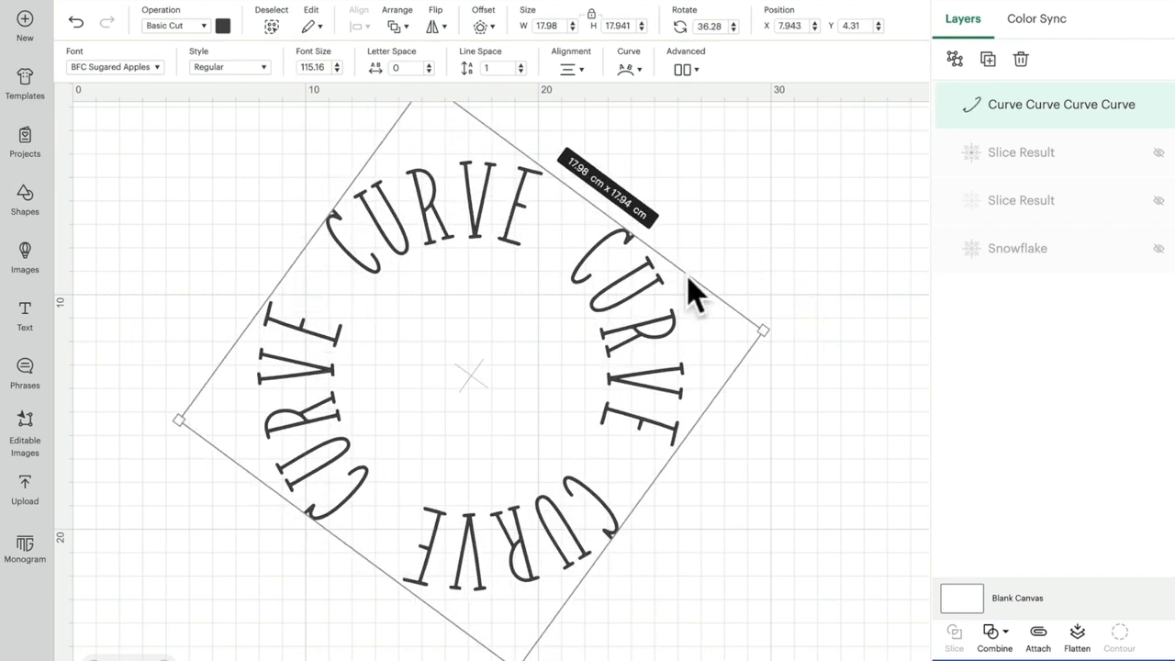
pyautogui.moveTo(437, 88)
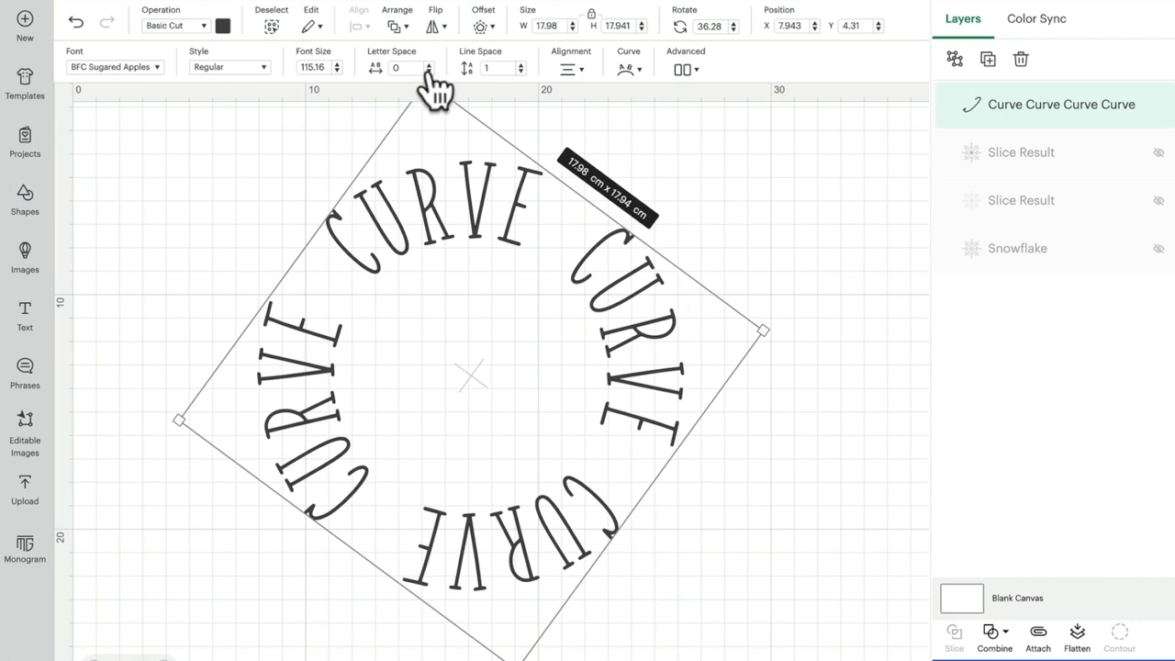
# - Reduce the ring's Letter Space to 0.1 with the spacing arrows
pyautogui.click(428, 71)
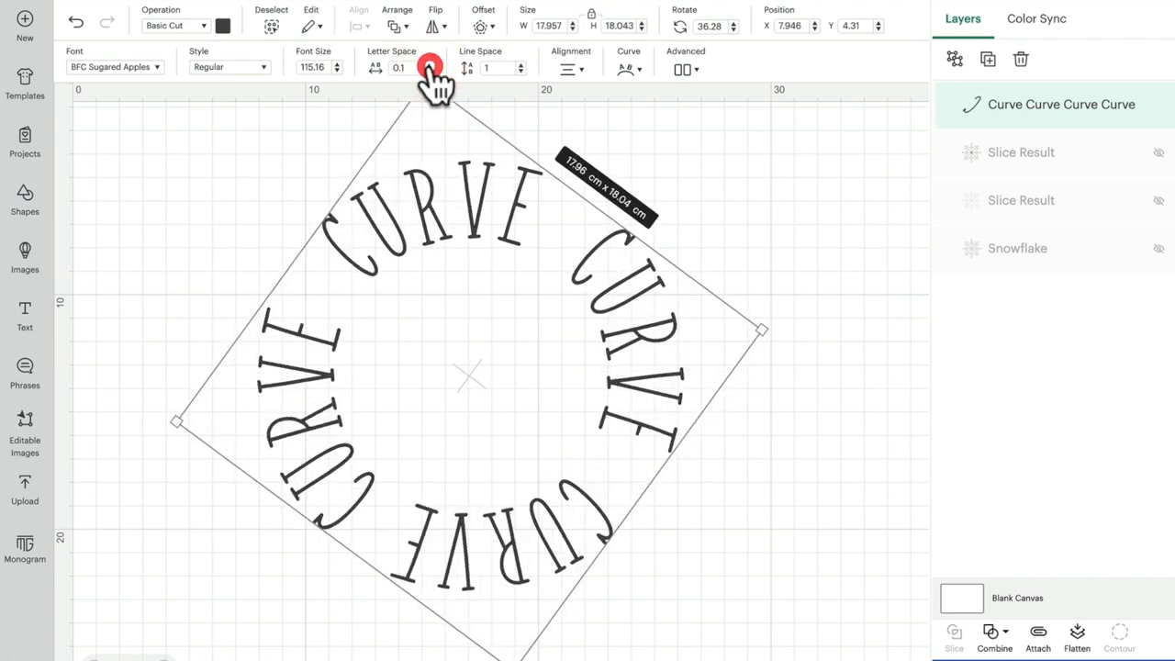
pyautogui.click(429, 68)
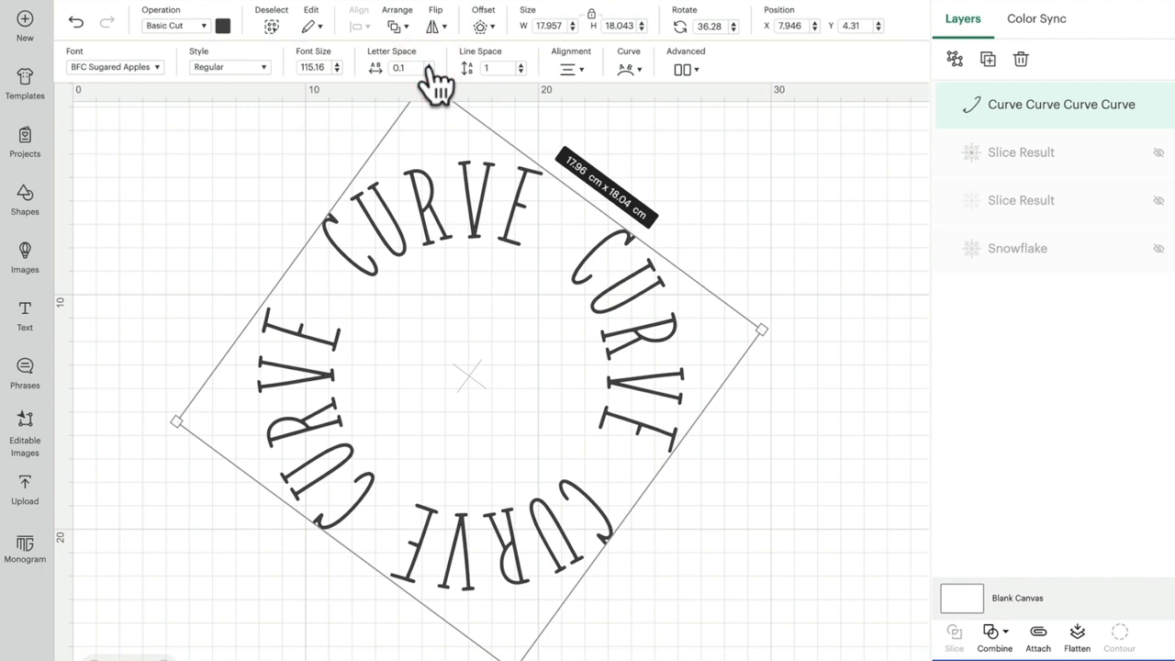
pyautogui.moveTo(156, 95)
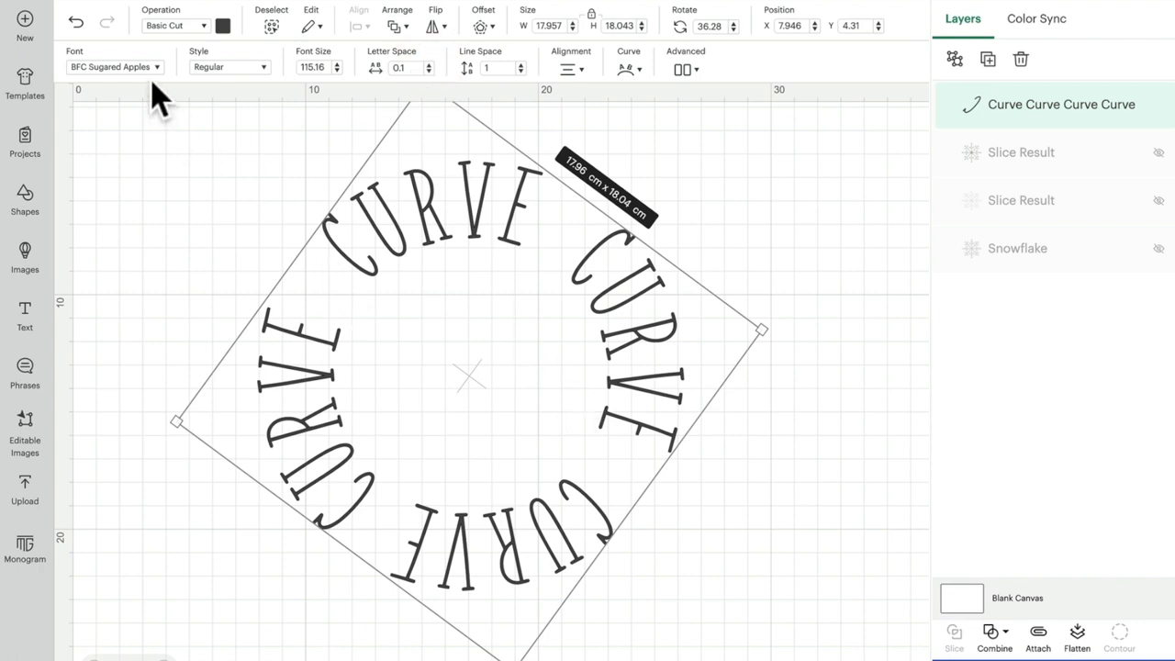
# - Scroll the Cricut fonts list to the cursive DTC Lemonade Script font
pyautogui.click(114, 66)
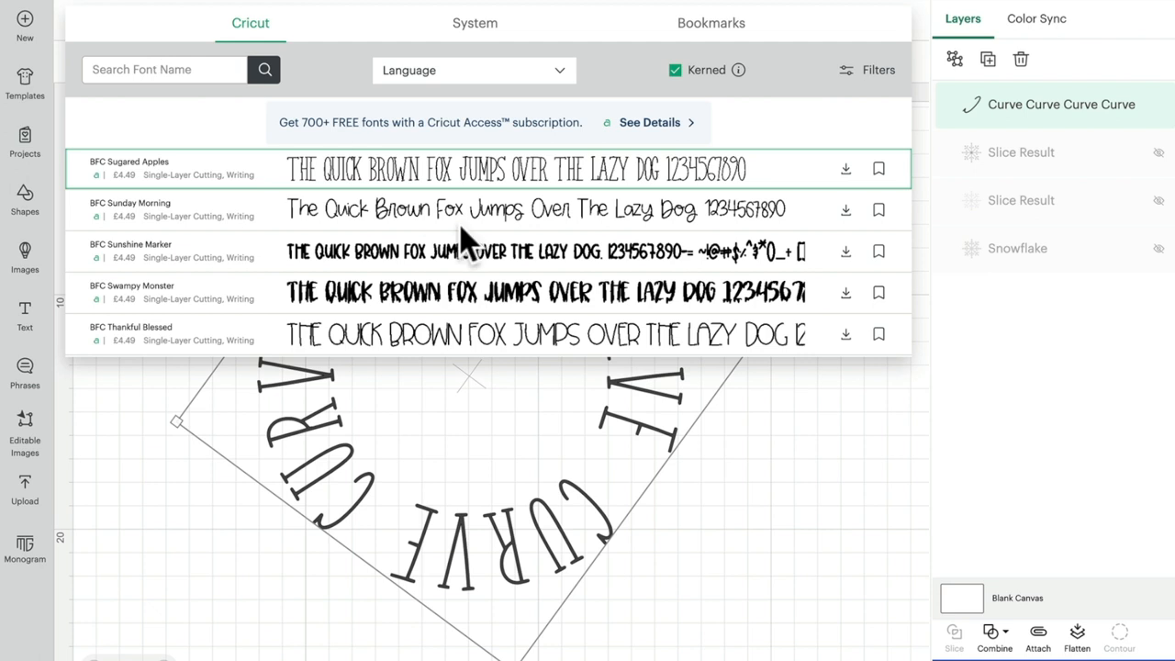
pyautogui.scroll(-3)
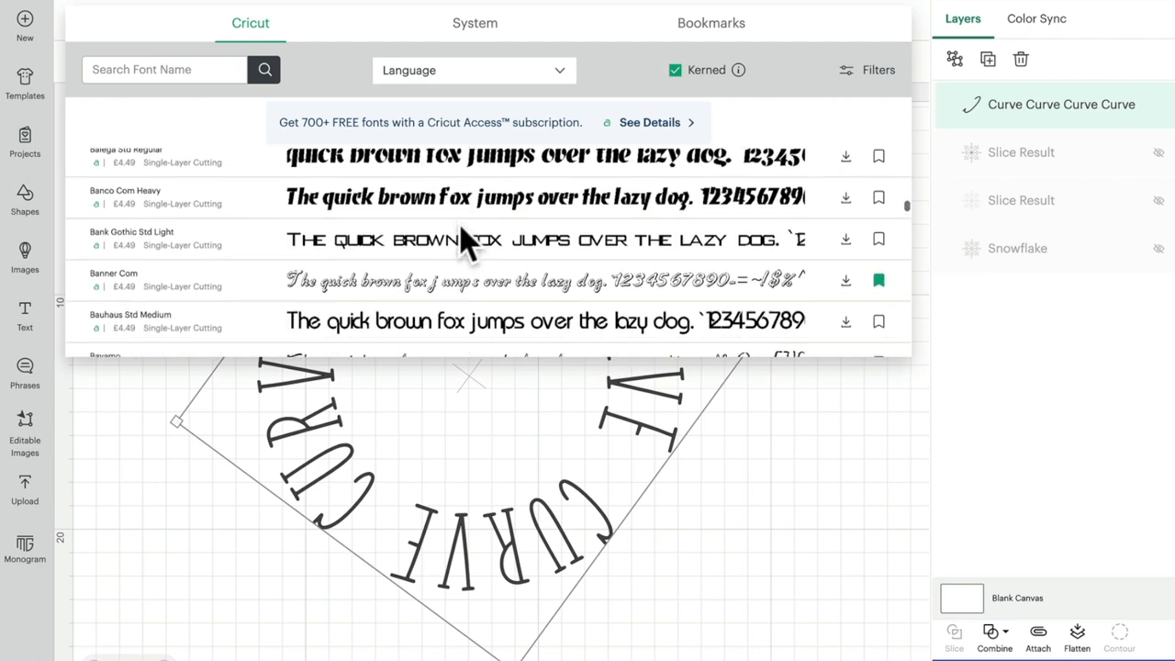
pyautogui.scroll(-3)
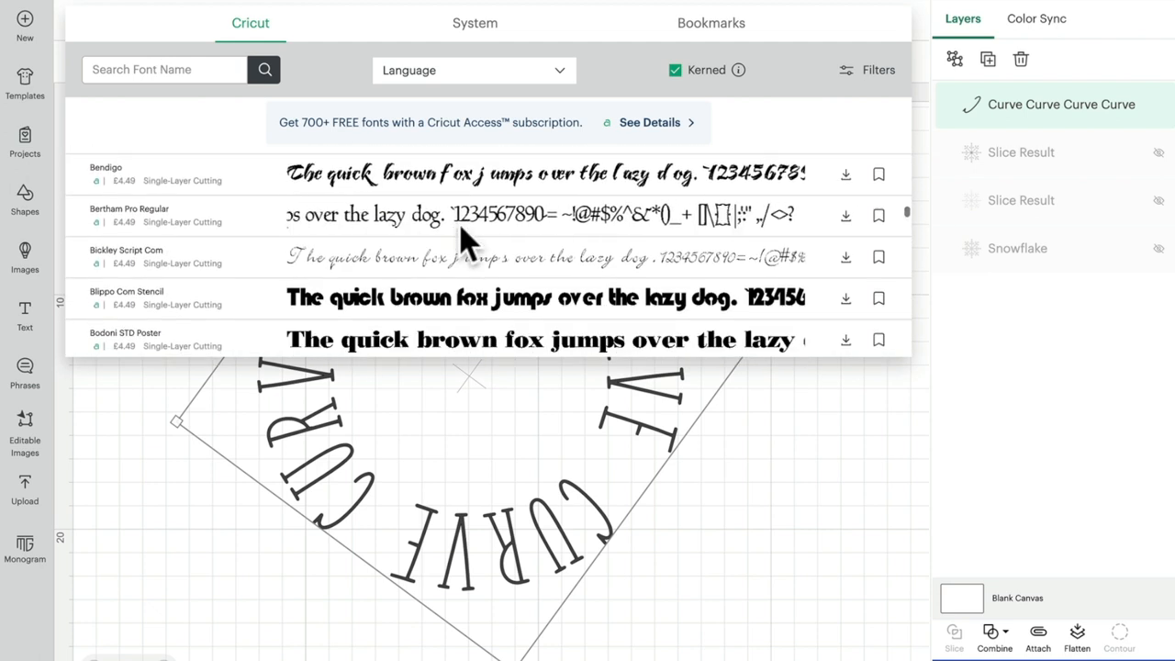
pyautogui.scroll(-3)
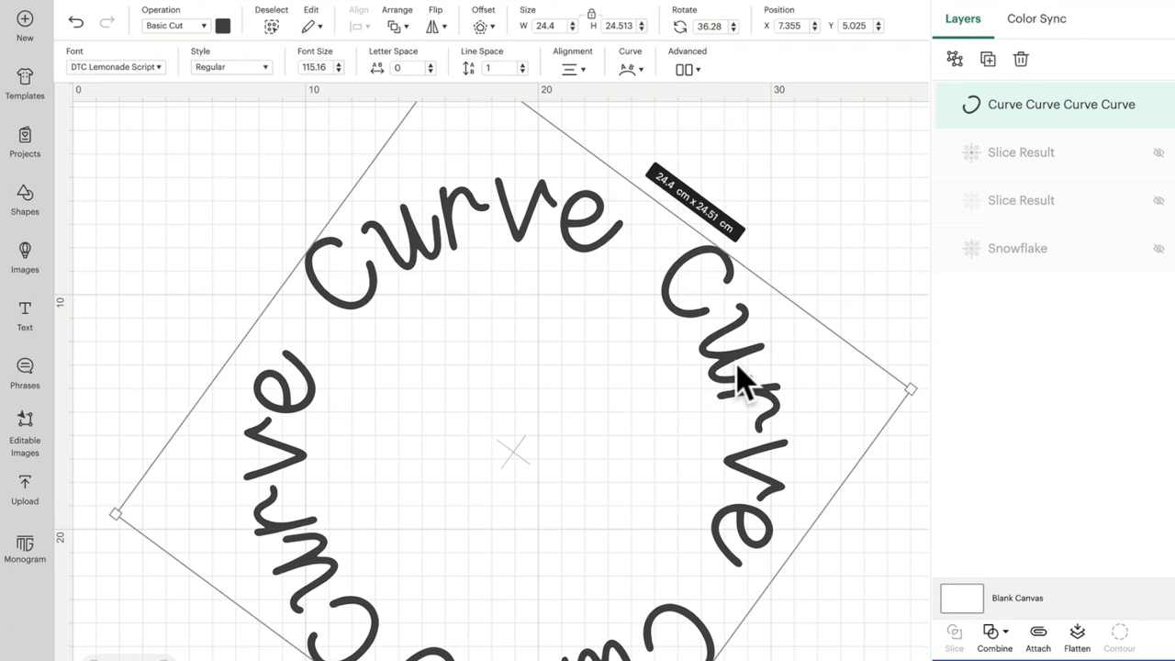
pyautogui.moveTo(419, 65)
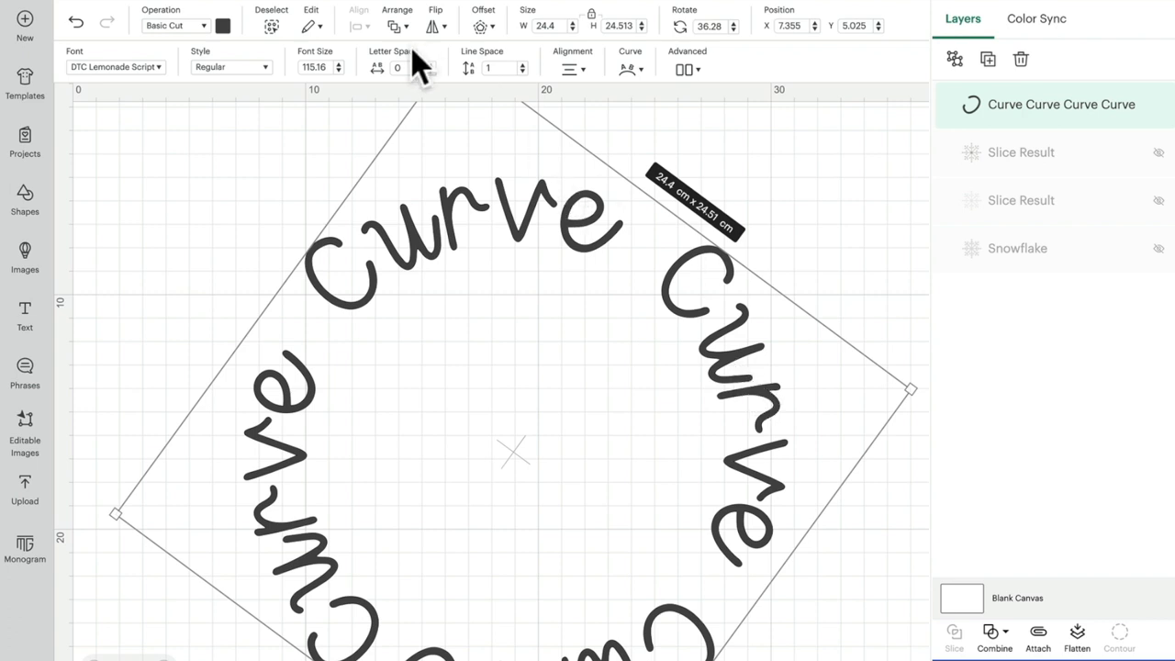
pyautogui.moveTo(439, 92)
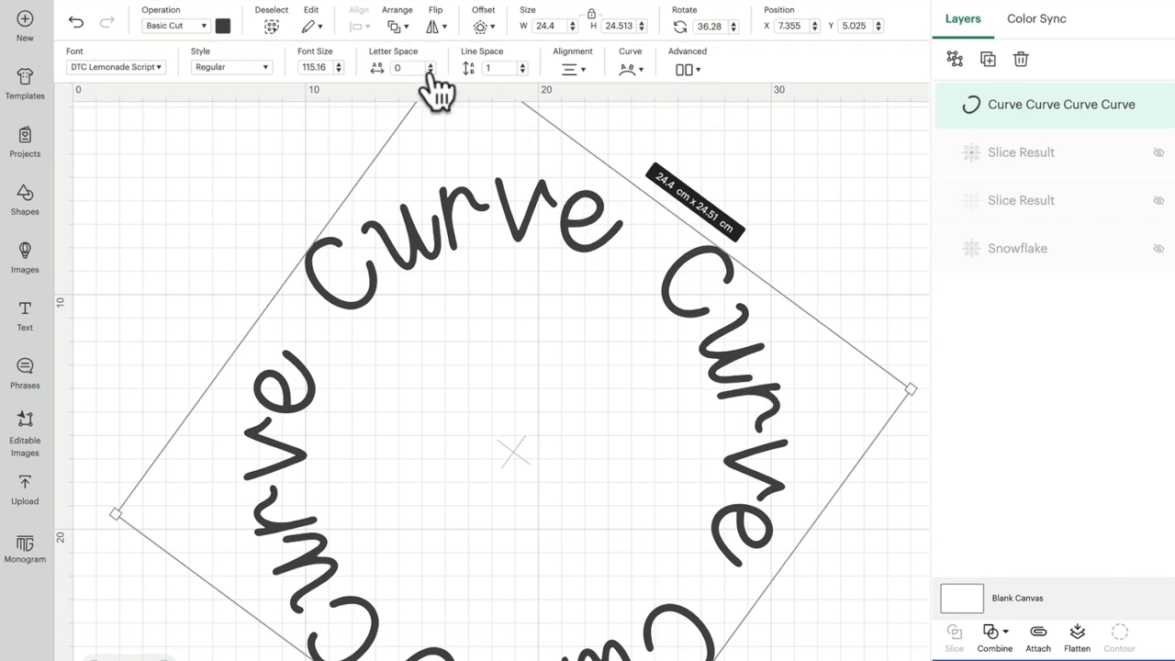
# - Close the script ring with a diameter of about 15 and Letter Space lowered to -1.3
pyautogui.click(429, 70)
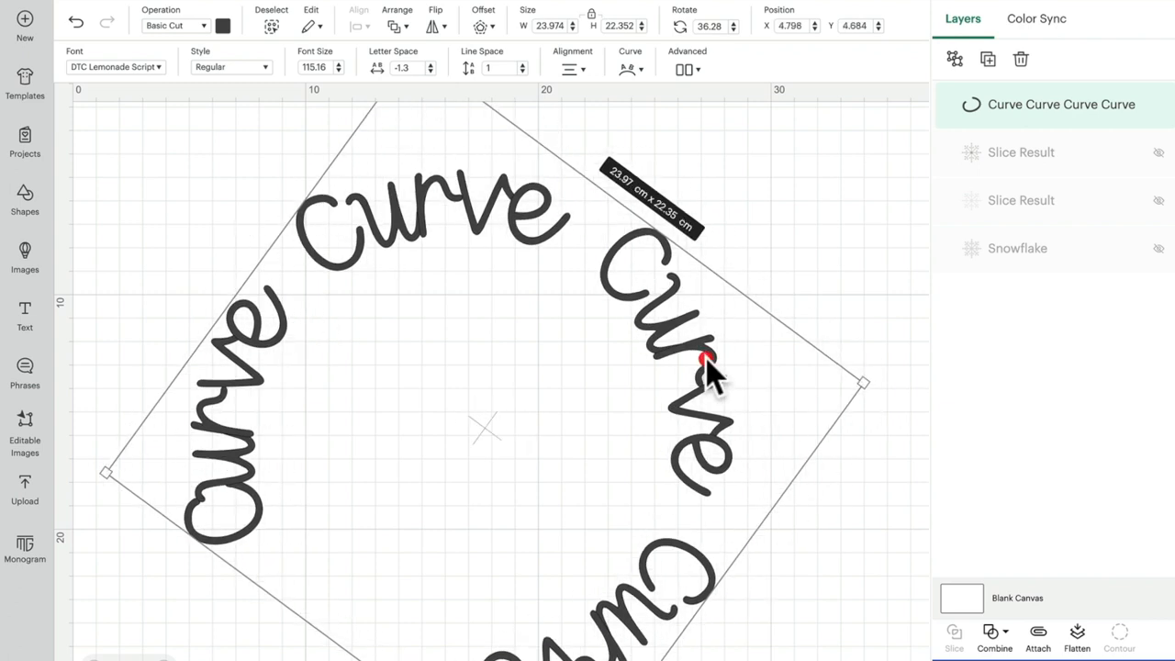
pyautogui.moveTo(631, 70)
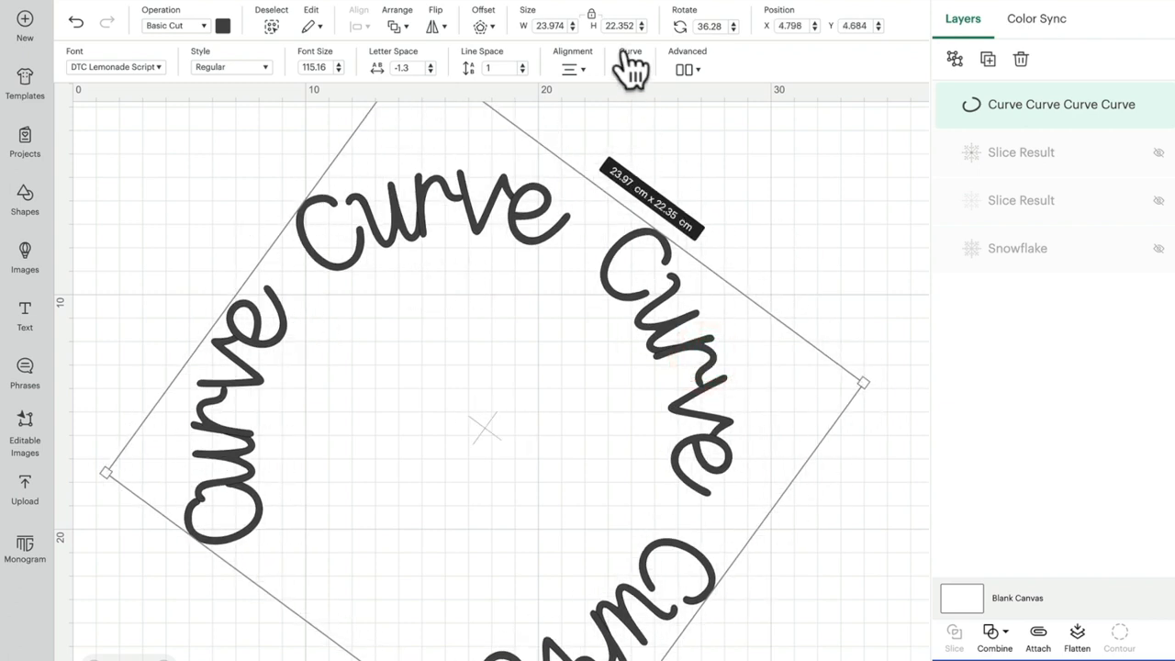
pyautogui.click(630, 67)
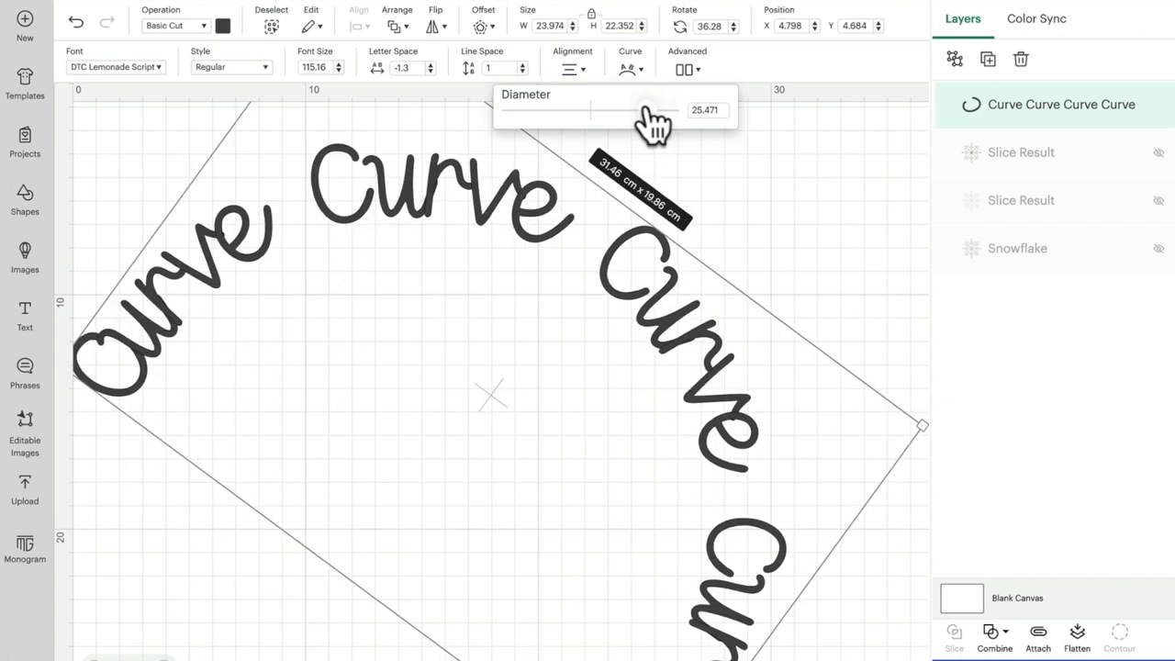
pyautogui.moveTo(652, 110); pyautogui.dragTo(679, 110)
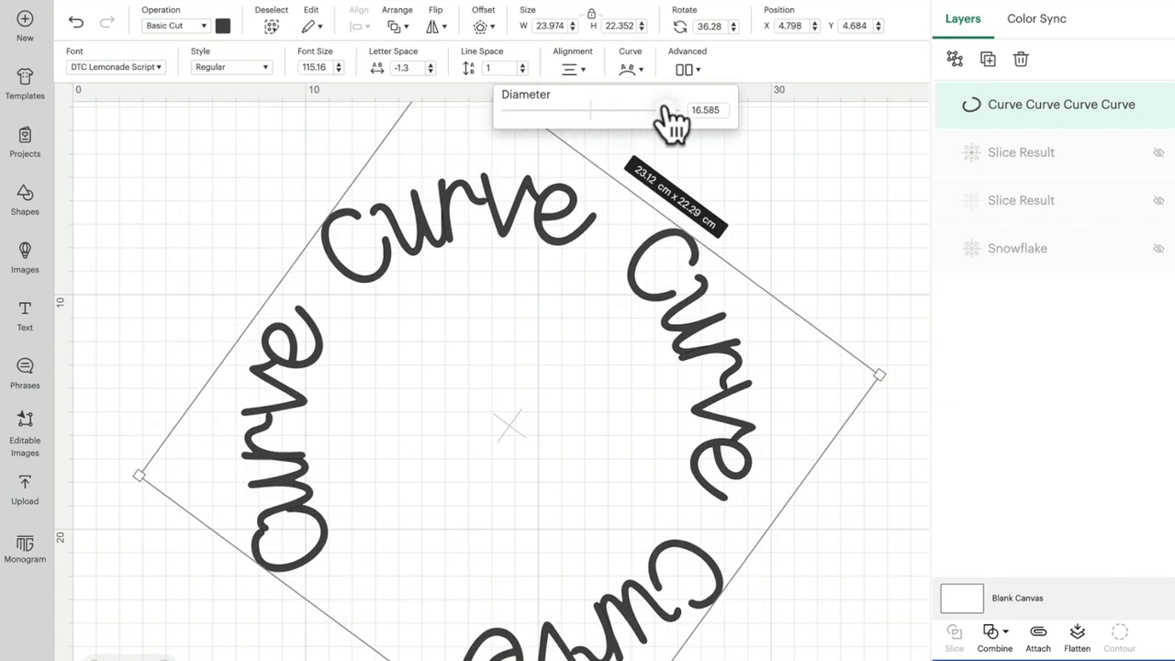
pyautogui.moveTo(670, 110); pyautogui.dragTo(665, 110)
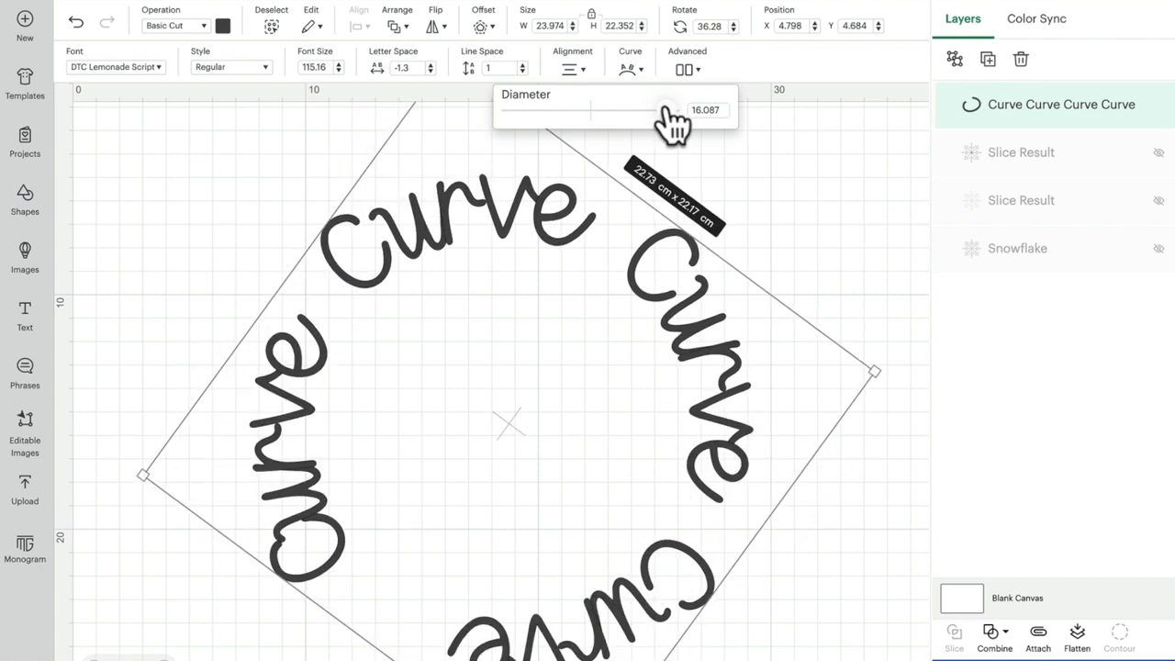
pyautogui.moveTo(670, 110); pyautogui.dragTo(651, 110)
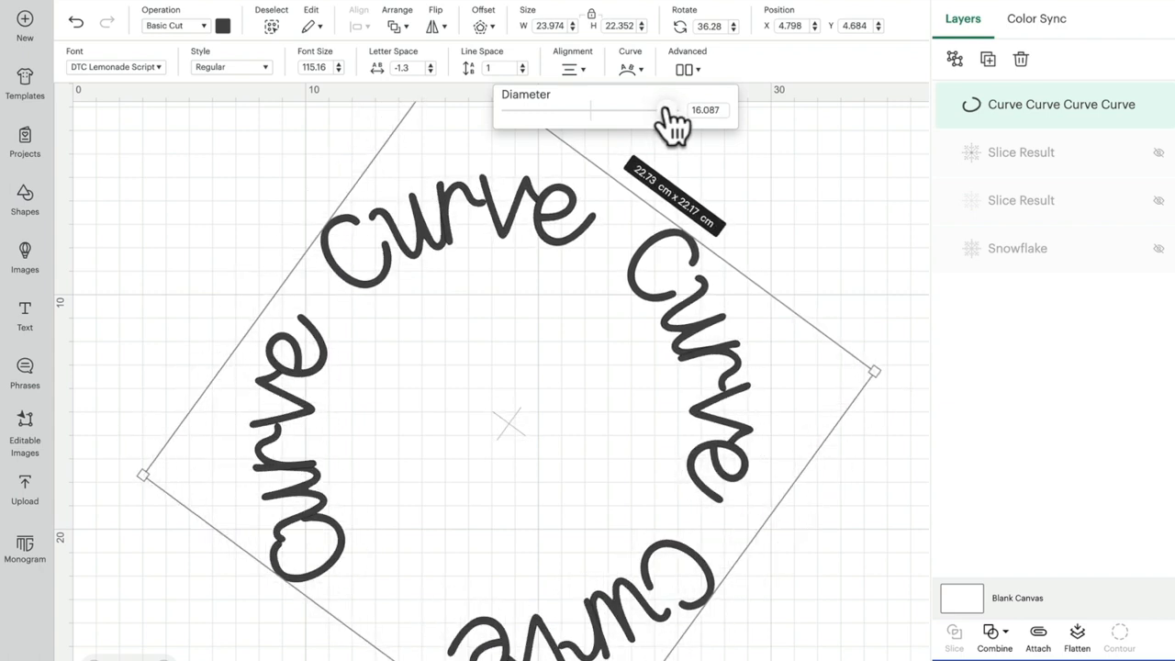
pyautogui.moveTo(670, 110); pyautogui.dragTo(664, 110)
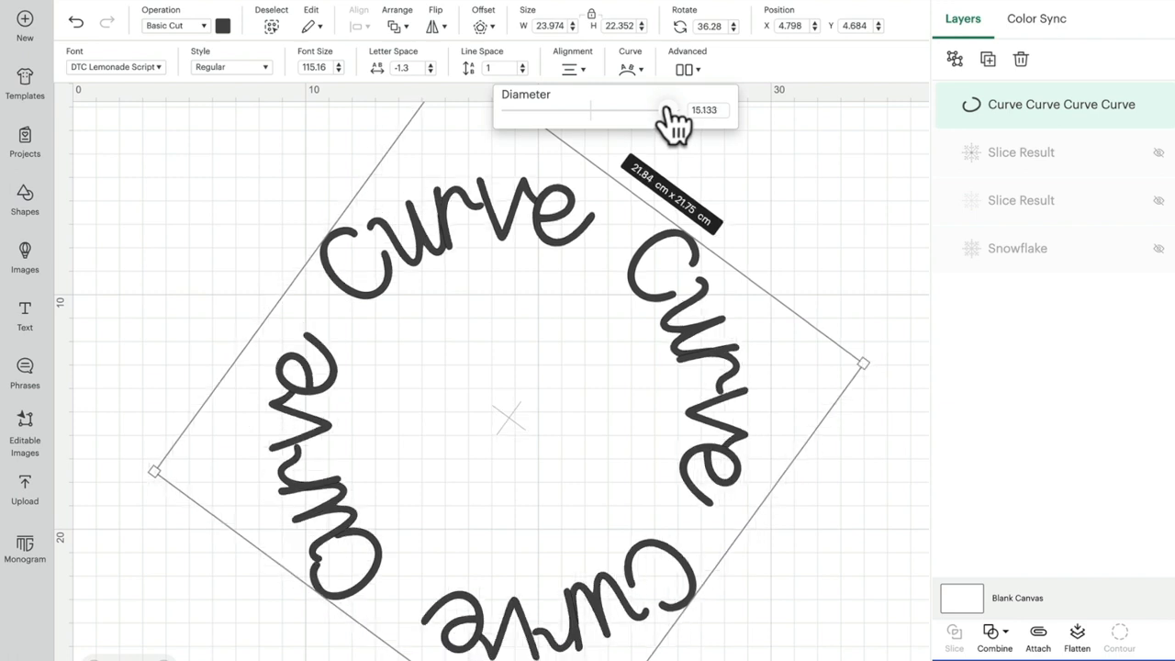
pyautogui.moveTo(679, 110); pyautogui.dragTo(664, 110)
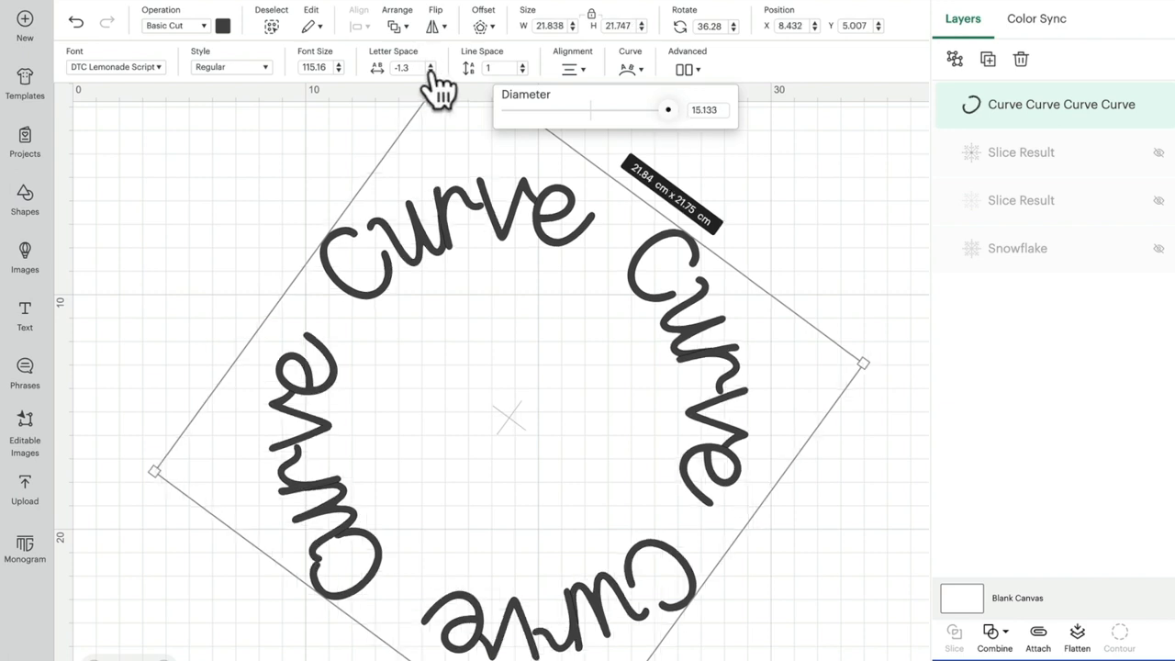
pyautogui.click(429, 70)
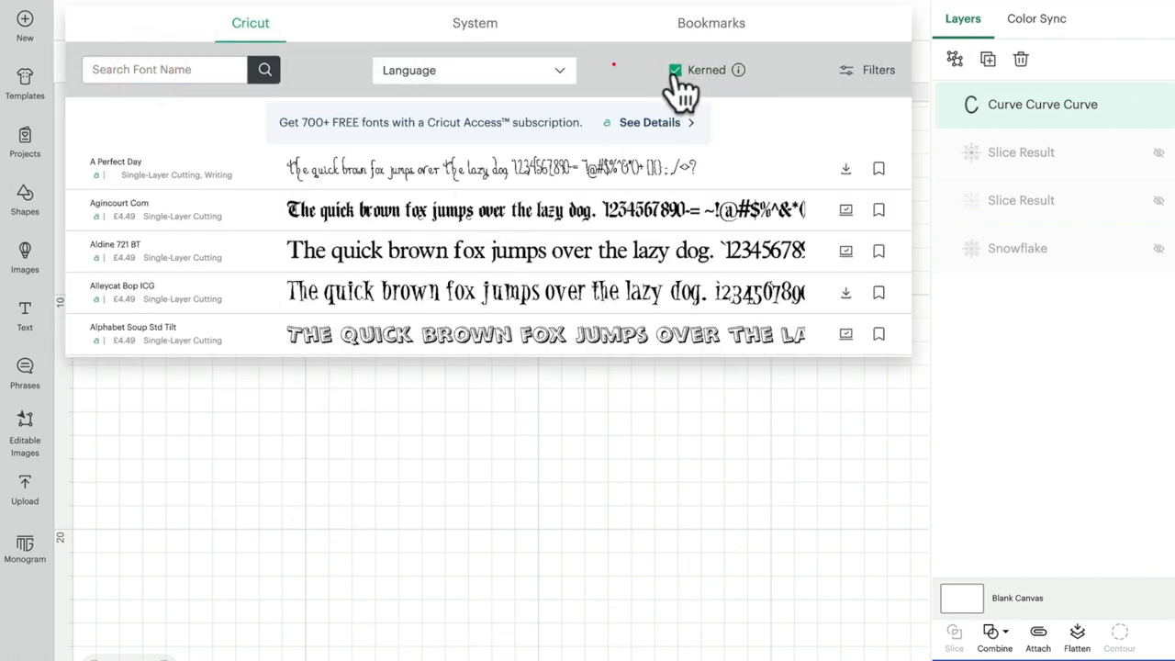
# - Uncheck Kerned and browse the System fonts for a flowing script font
pyautogui.click(676, 70)
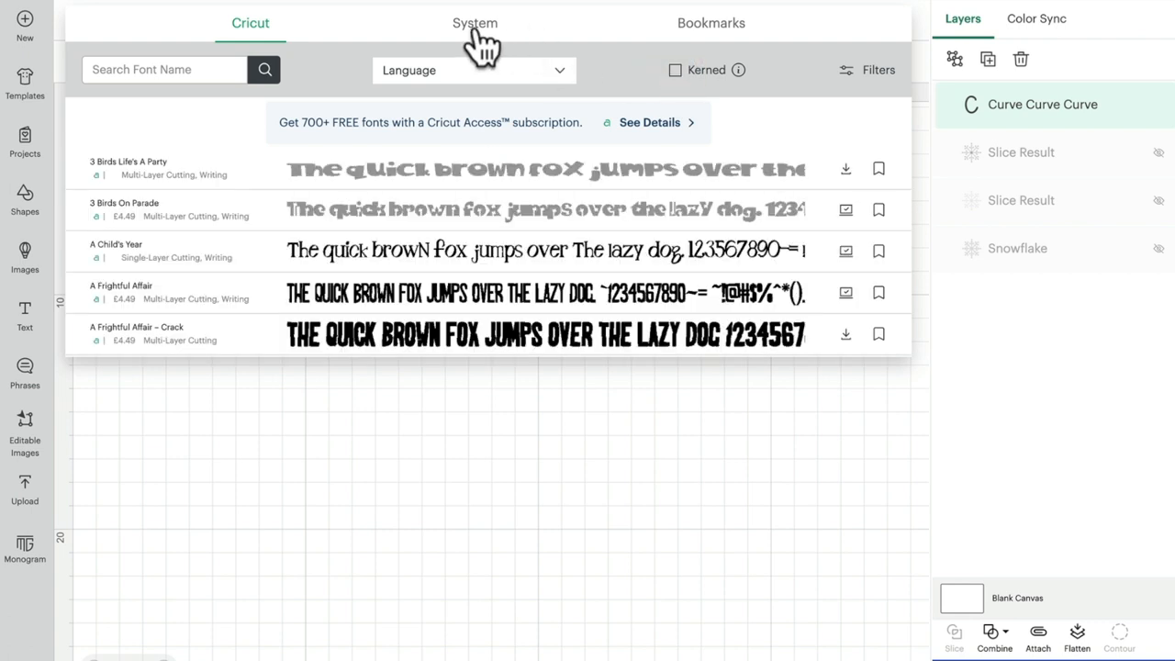
pyautogui.click(474, 22)
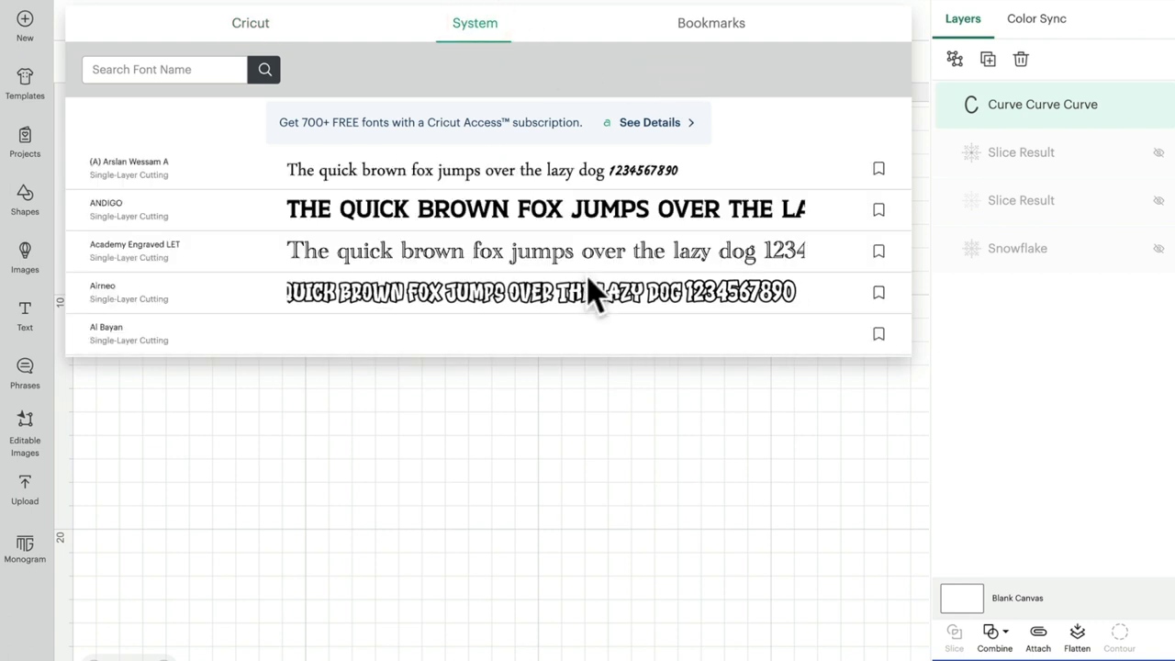
pyautogui.scroll(-3)
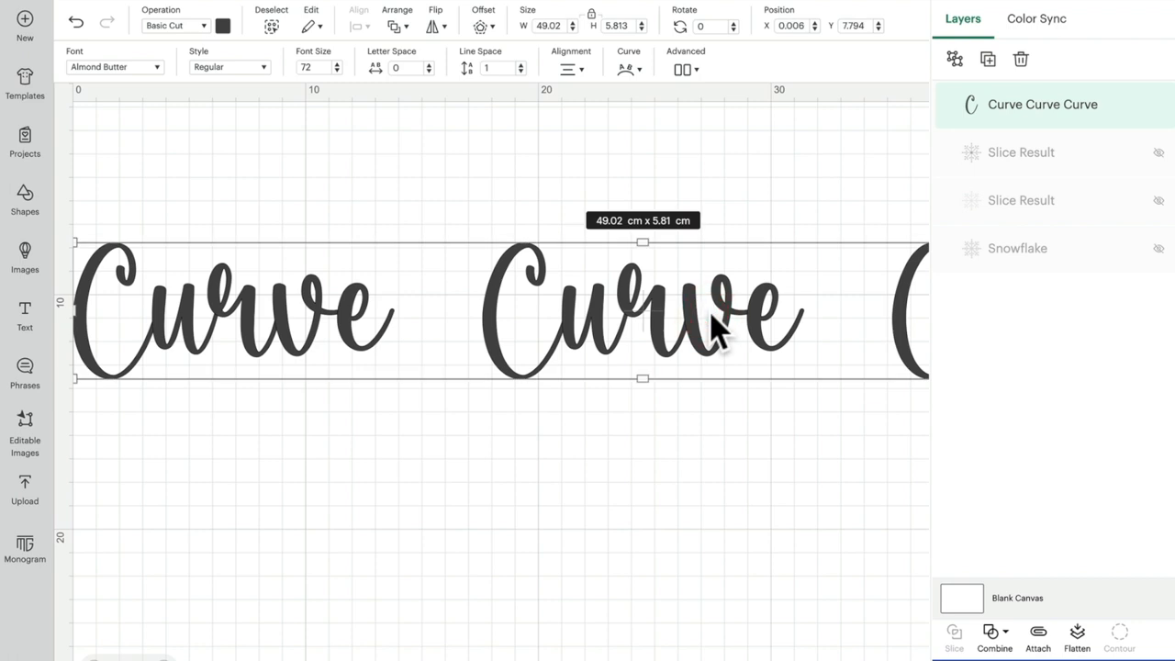
# - Bend the Curve text into a circular ring via the Diameter slider and set Letter Space to -1.8
pyautogui.click(627, 70)
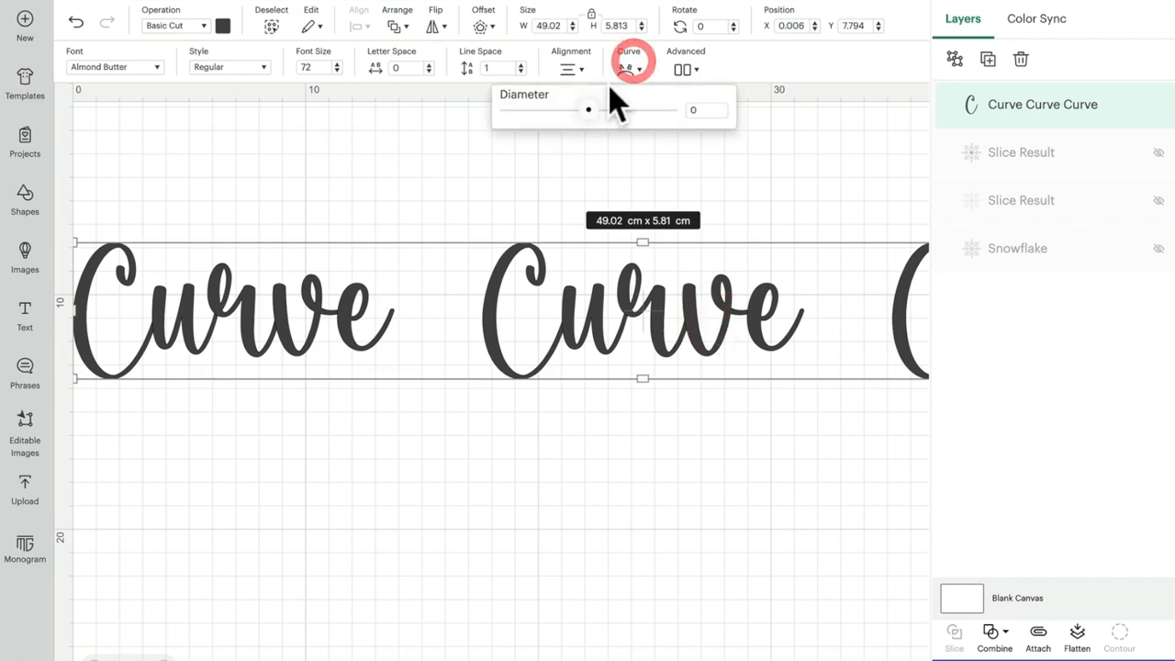
pyautogui.moveTo(587, 110); pyautogui.dragTo(628, 110)
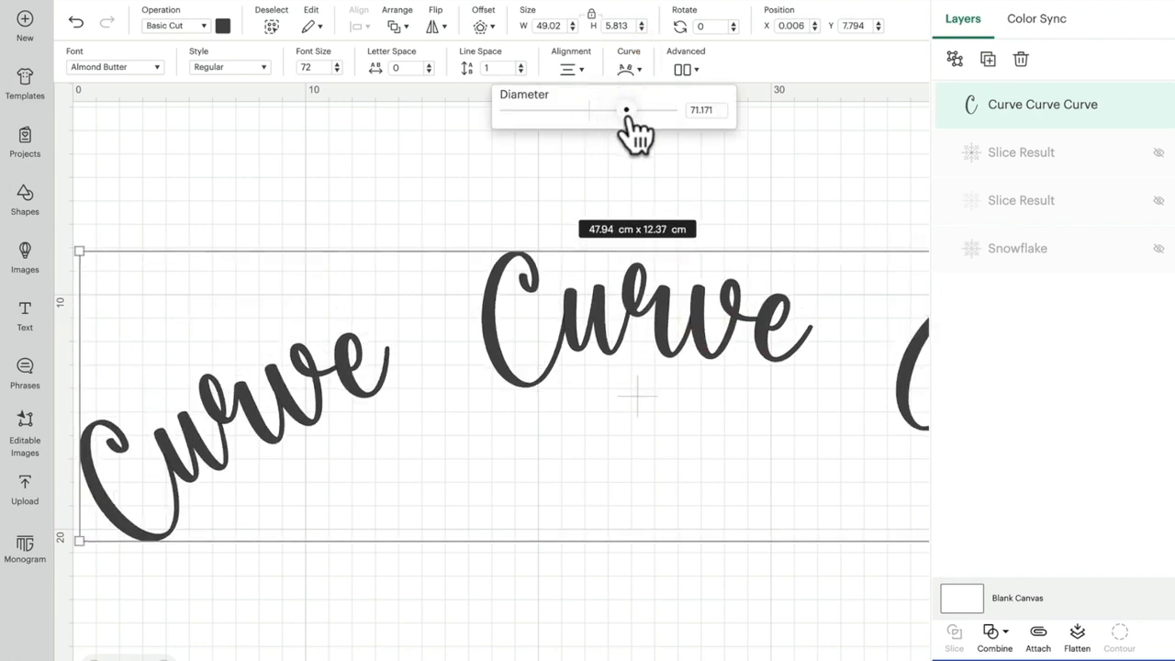
pyautogui.moveTo(626, 110); pyautogui.dragTo(661, 110)
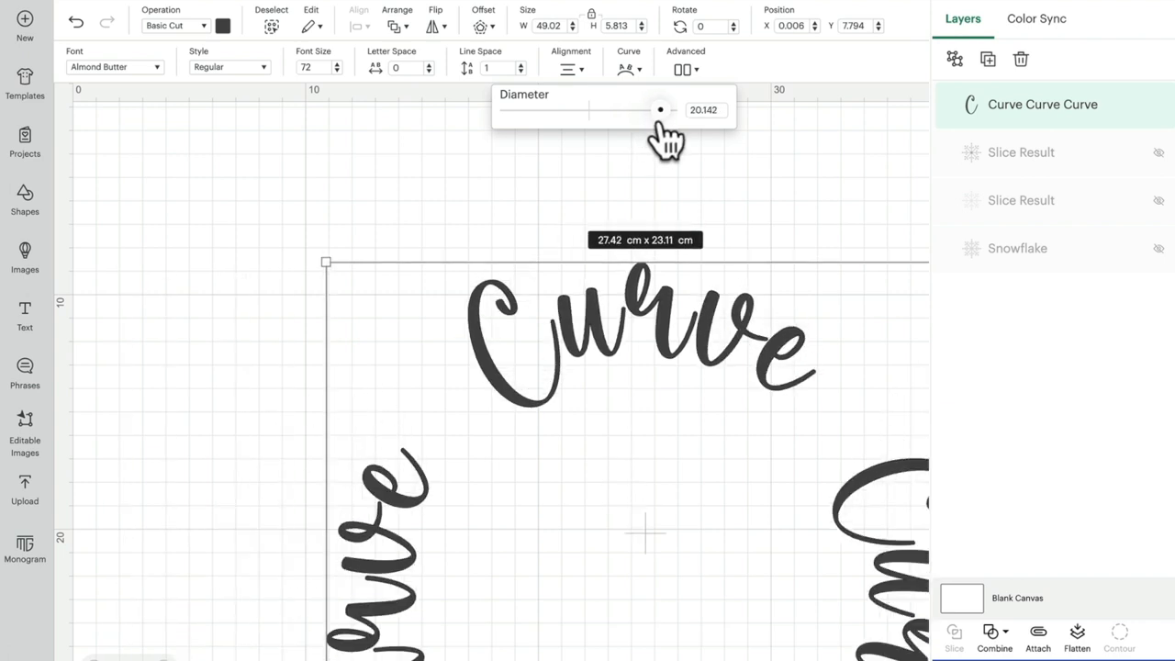
pyautogui.moveTo(661, 110); pyautogui.dragTo(653, 110)
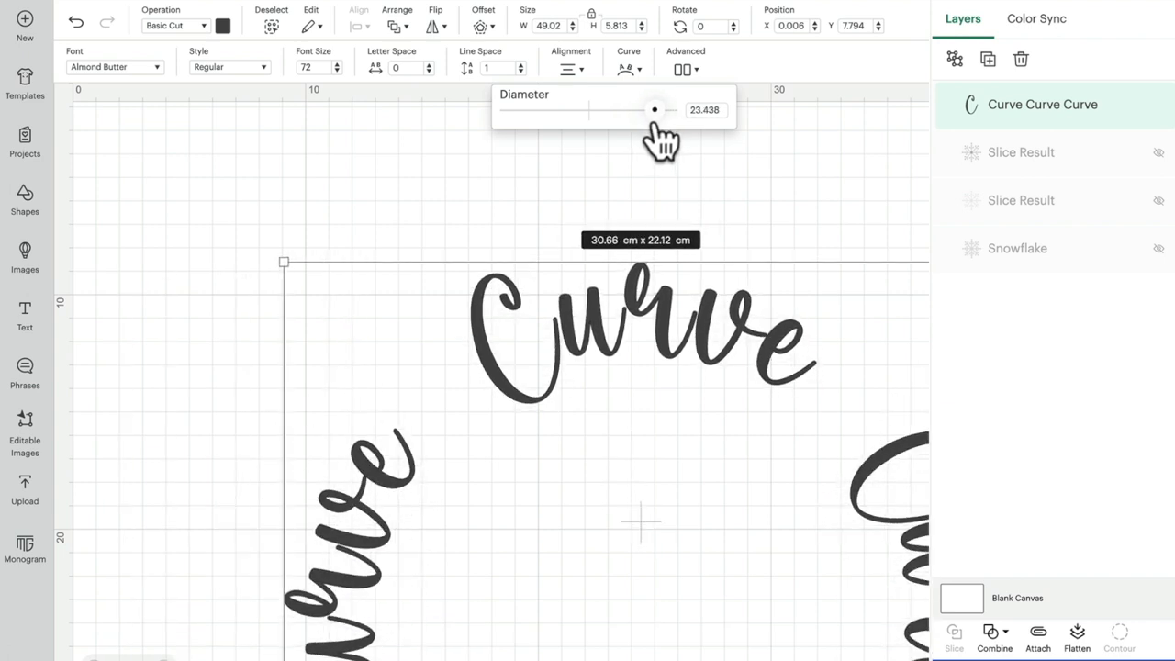
pyautogui.moveTo(653, 110); pyautogui.dragTo(664, 110)
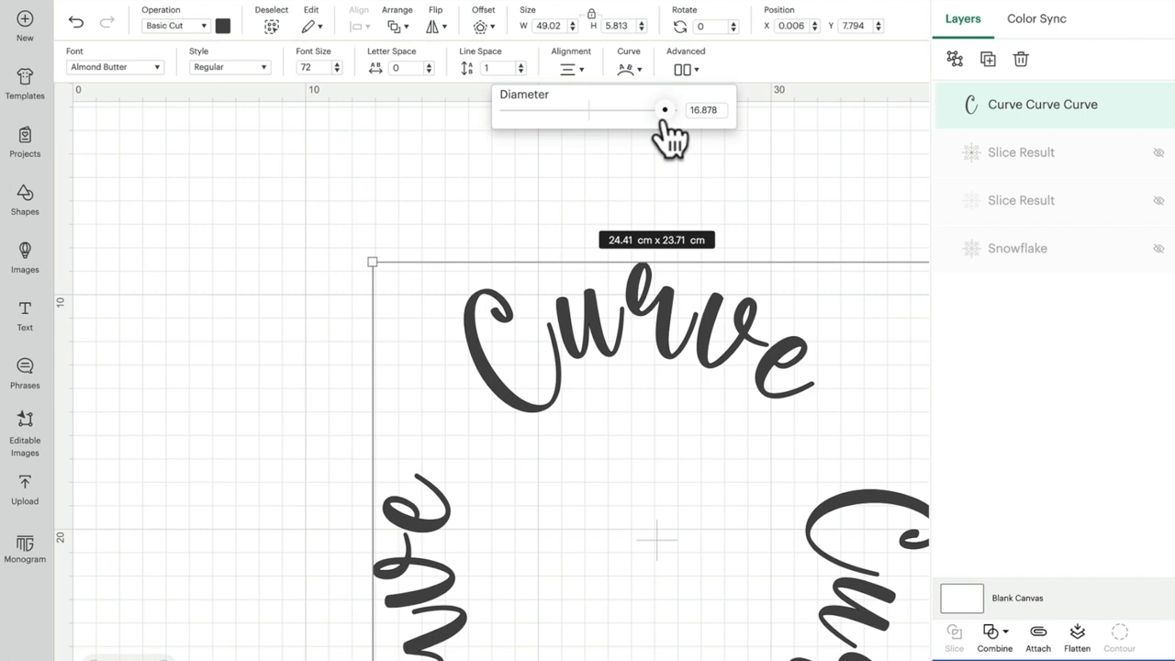
pyautogui.moveTo(665, 110); pyautogui.dragTo(660, 110)
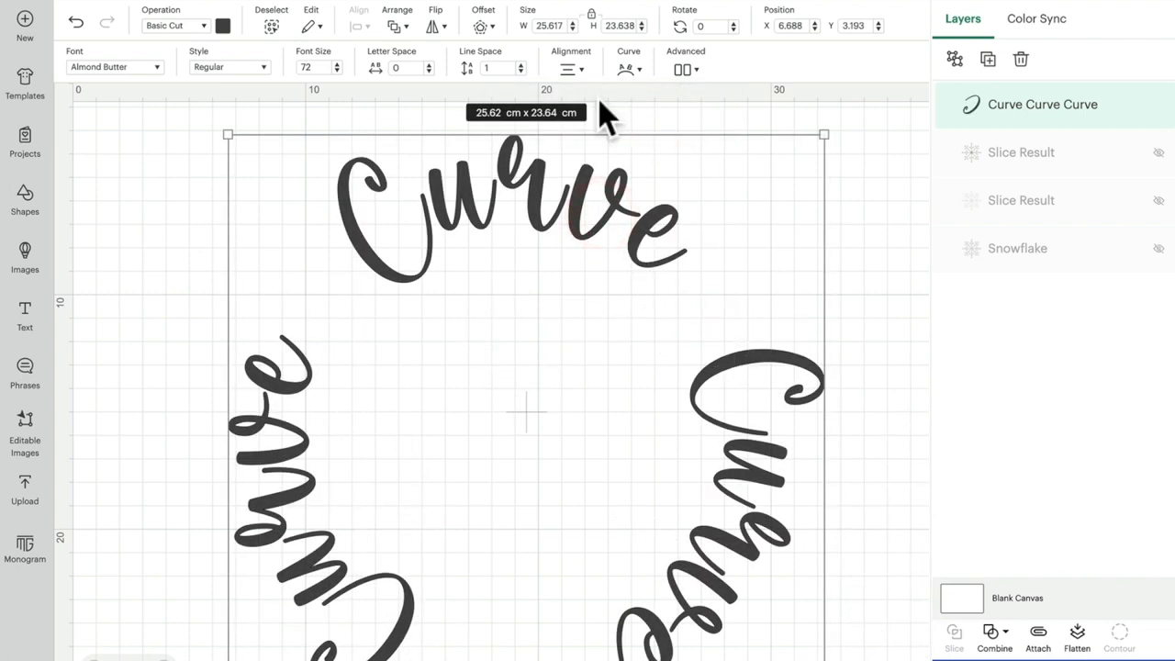
pyautogui.click(425, 72)
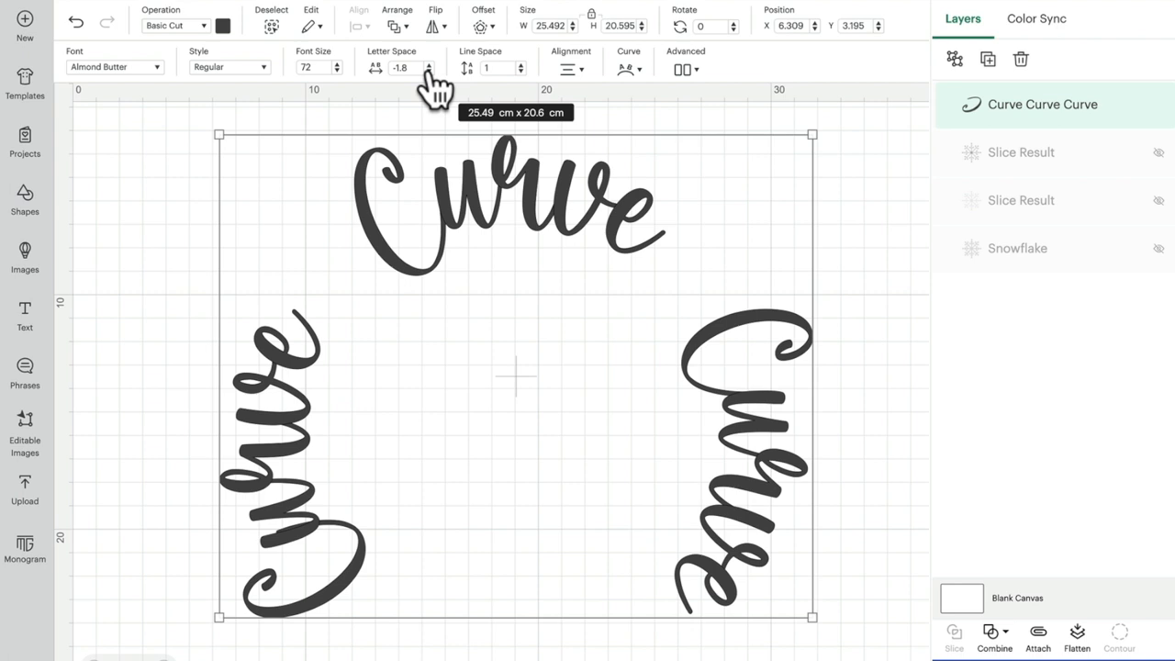
pyautogui.moveTo(642, 77)
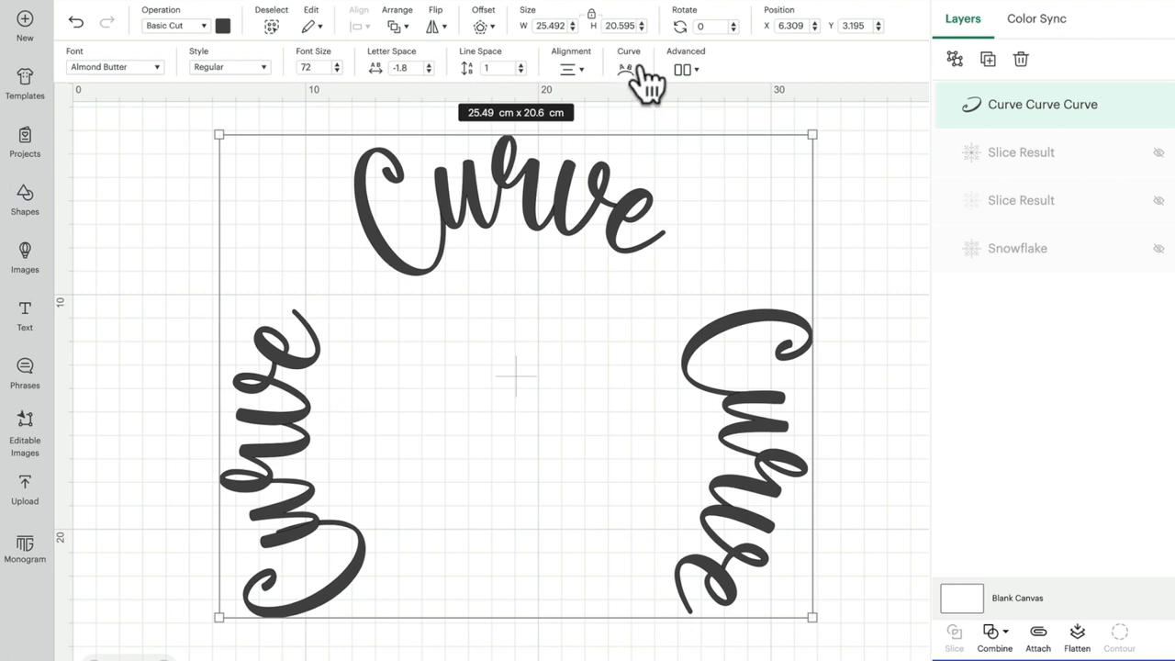
pyautogui.moveTo(914, 284)
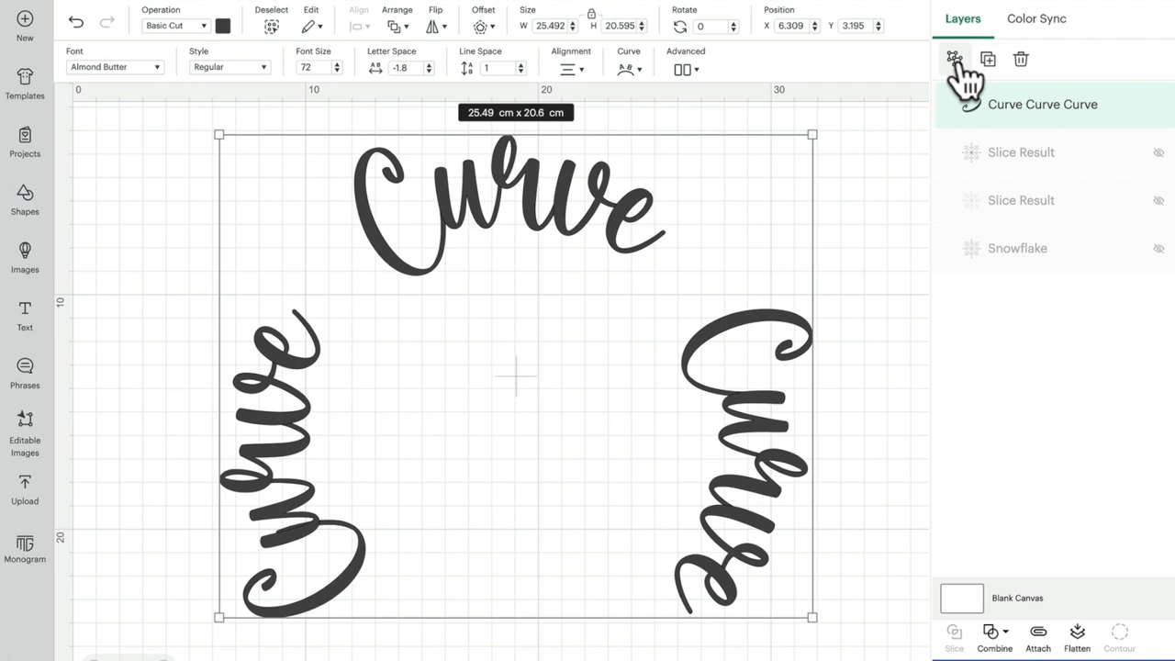
# - Ungroup the curved text into separate letter layers and reach for a circle guide shape
pyautogui.click(954, 59)
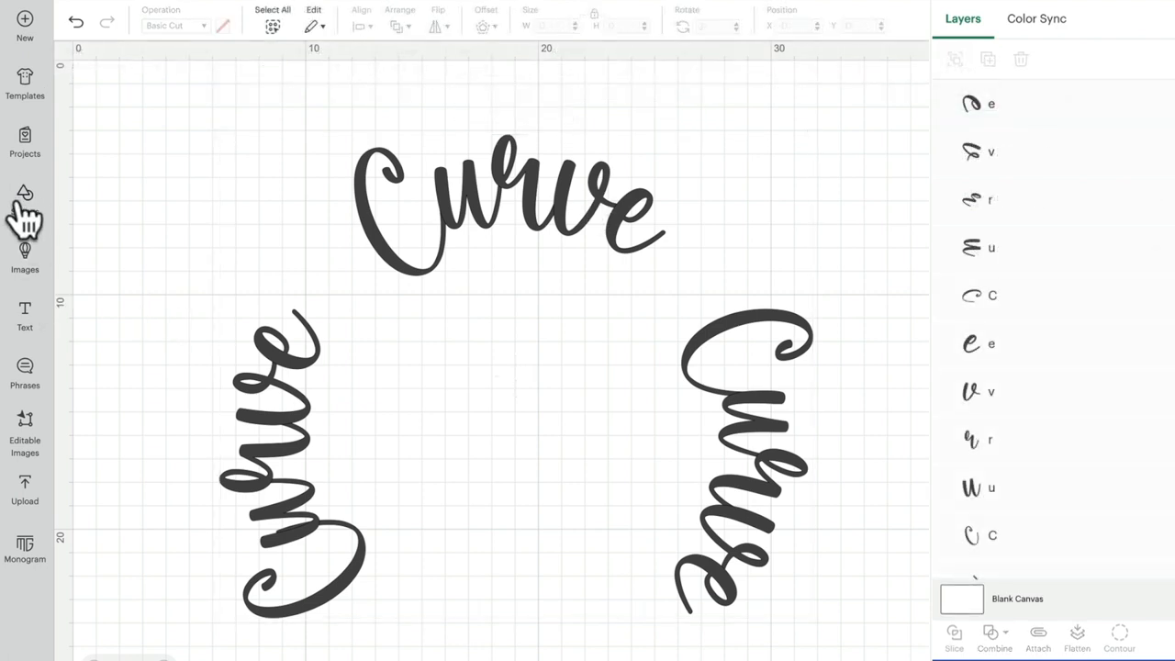
pyautogui.click(26, 198)
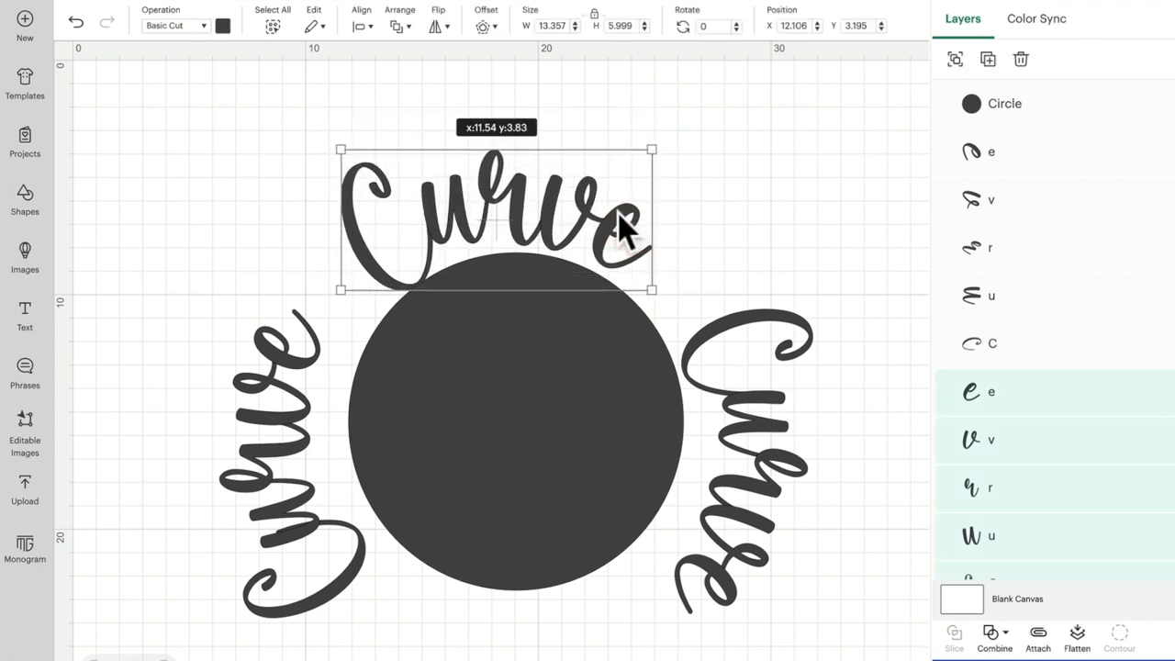
# - Move and rotate the top and right Curve words to hug the circle guide's edge
pyautogui.moveTo(624, 220); pyautogui.dragTo(615, 224)
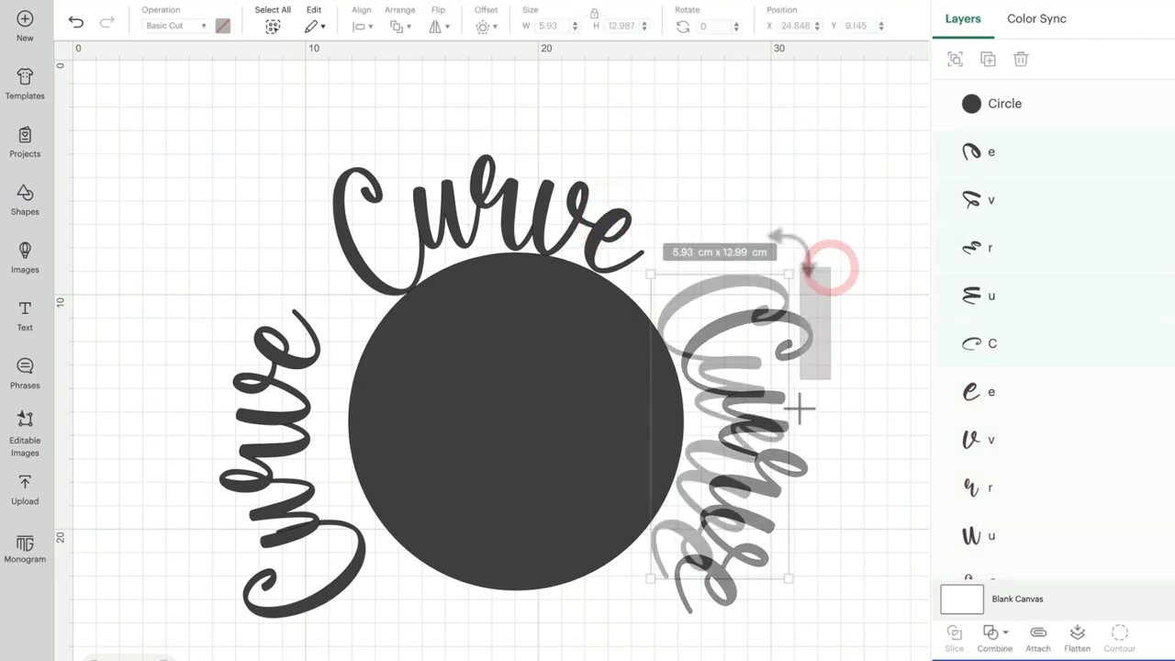
pyautogui.moveTo(830, 266); pyautogui.dragTo(806, 257)
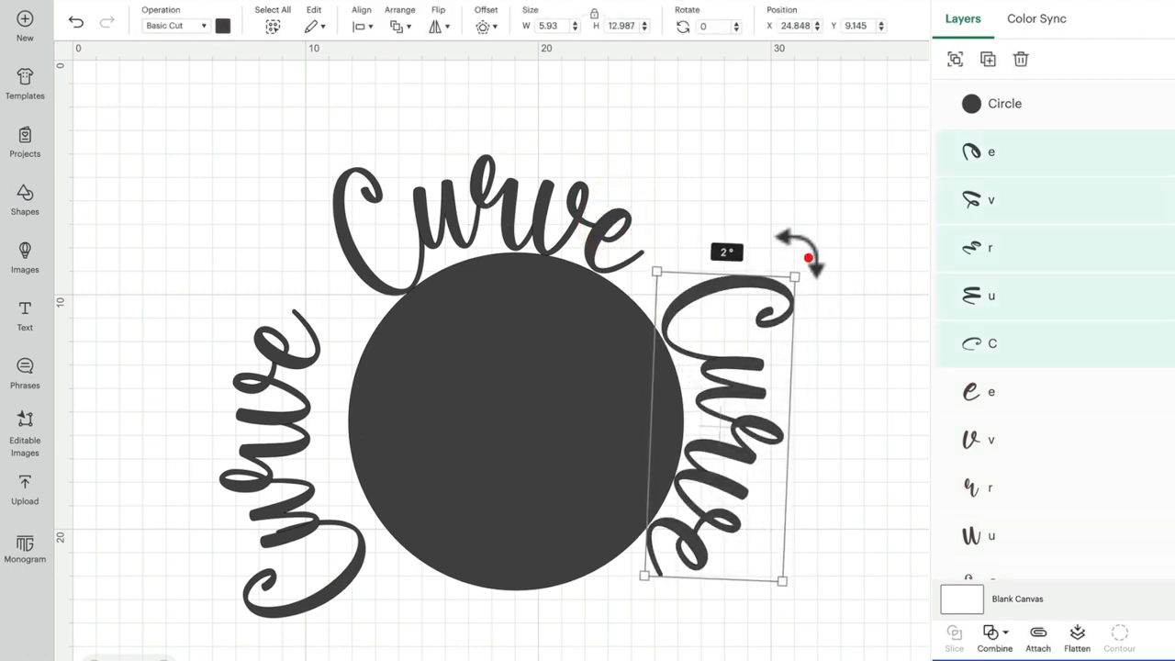
pyautogui.moveTo(808, 257); pyautogui.dragTo(689, 559)
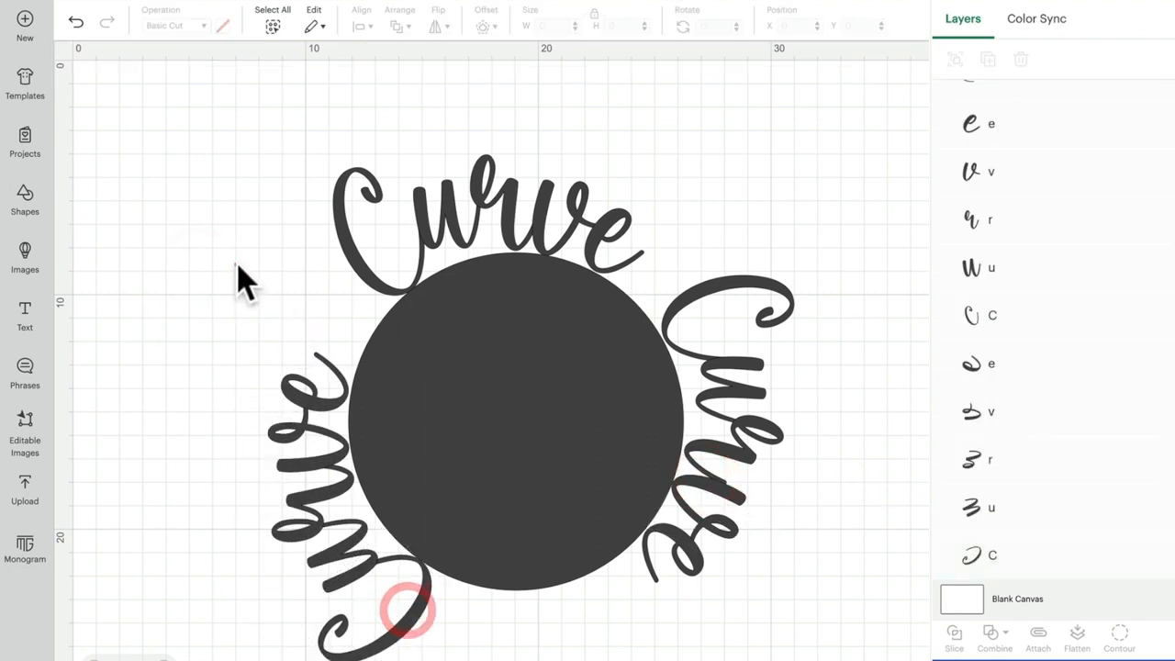
pyautogui.click(504, 386)
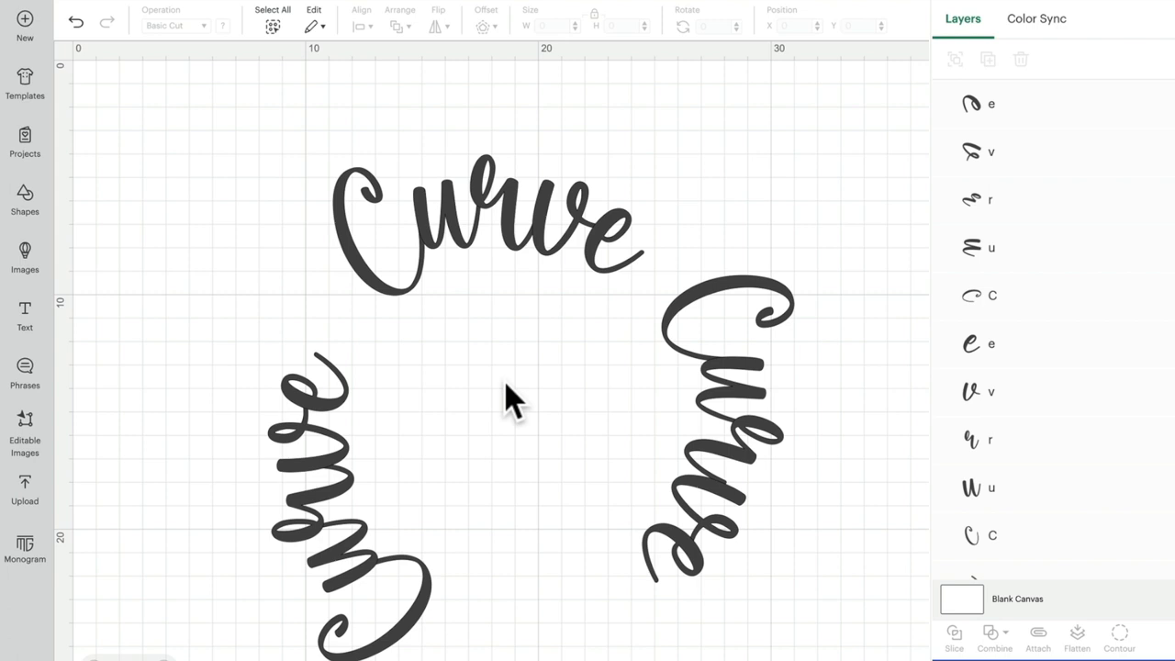
pyautogui.moveTo(248, 143)
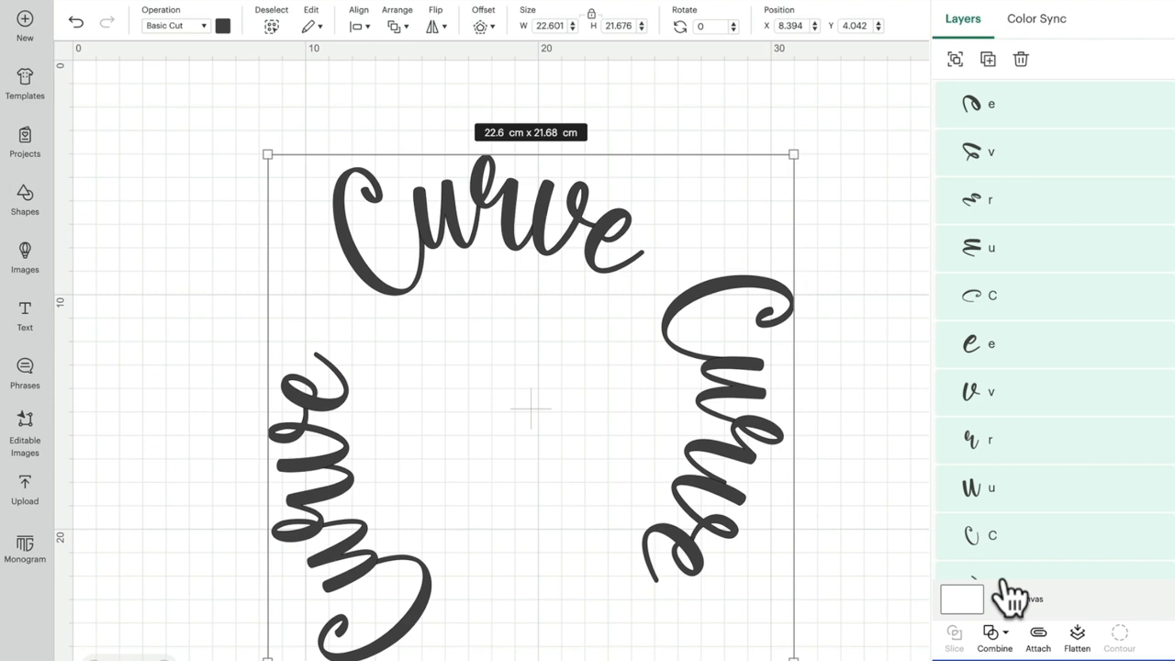
# - With all Curve letters selected, bring up the Combine options including Weld and Unite
pyautogui.click(995, 639)
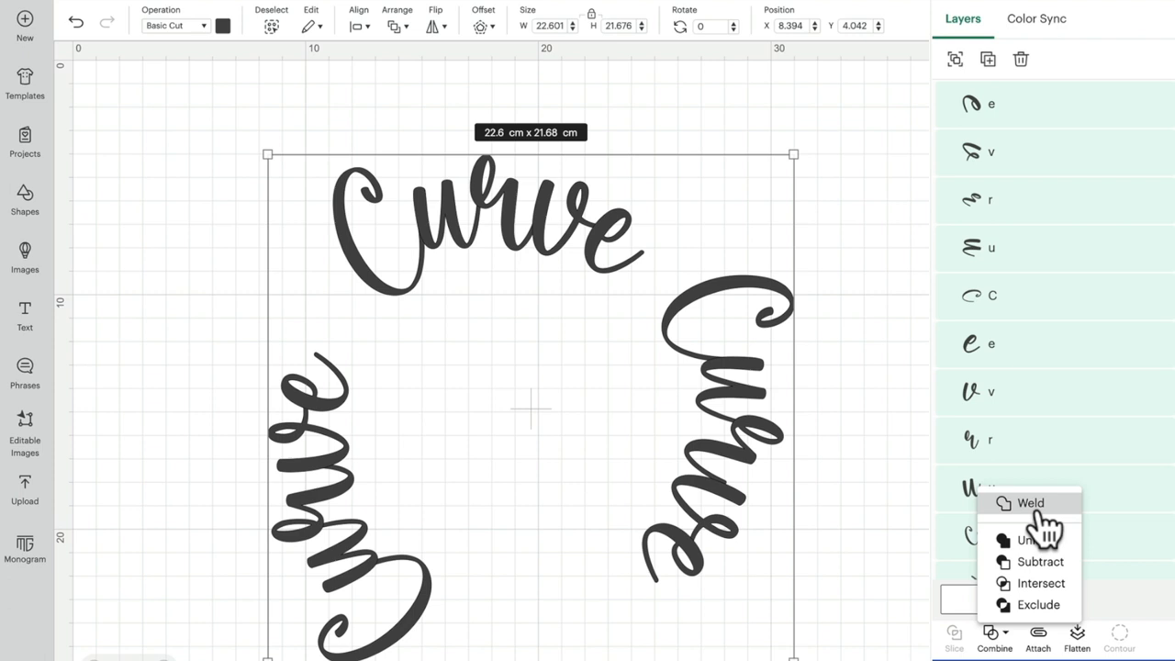
pyautogui.moveTo(1037, 551)
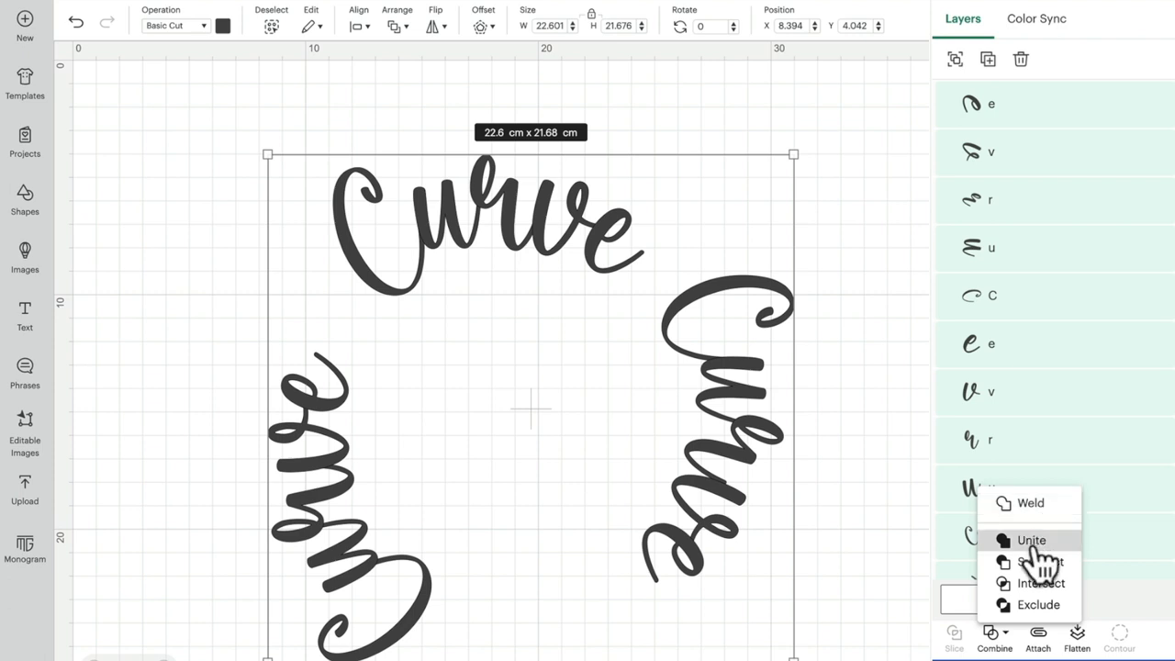